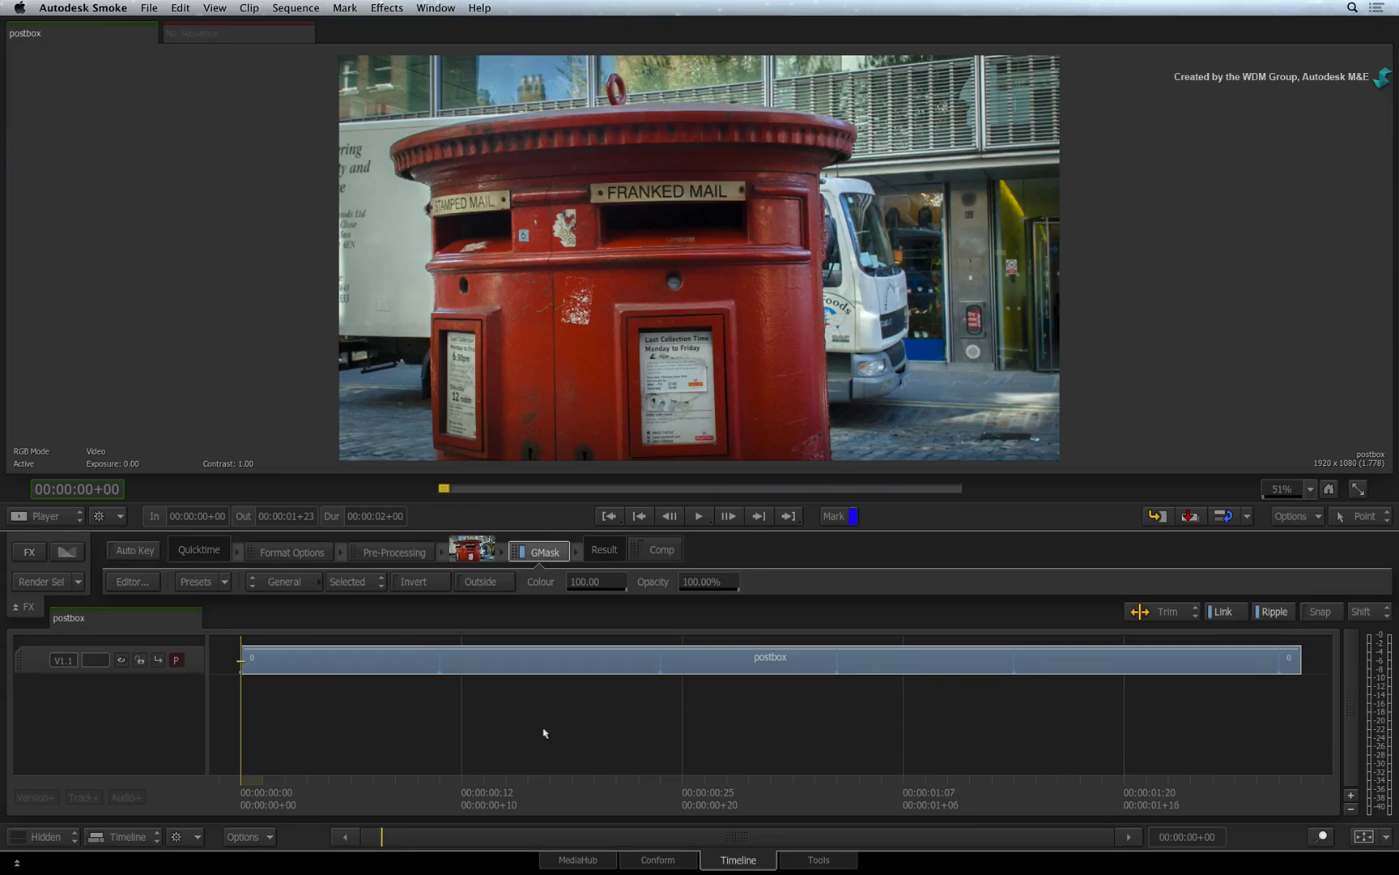
{"action": "mouse_move", "coordinate": [447, 741]}
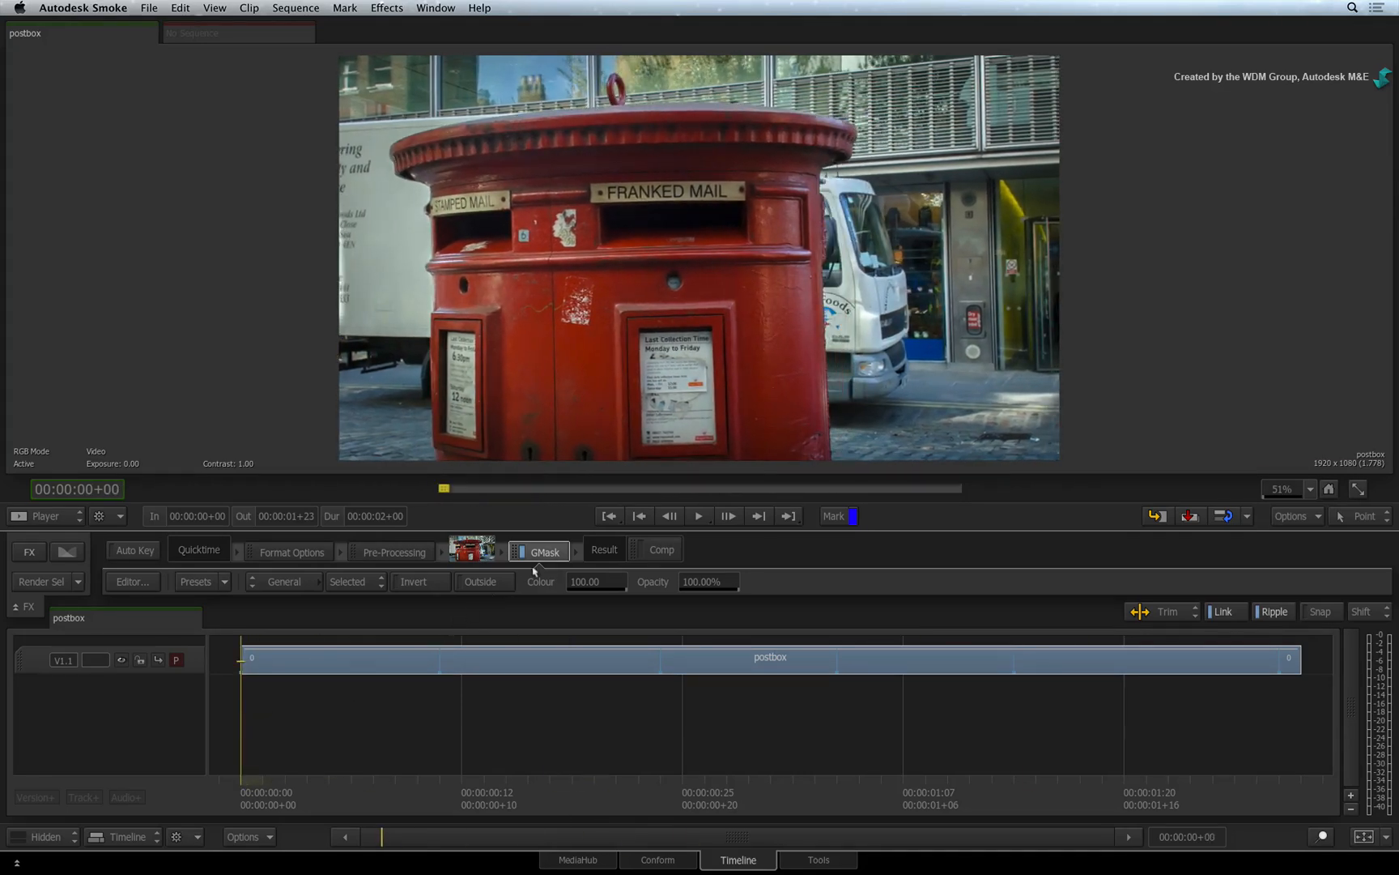
- Enter the GMask editor, play the postbox mask animation and rewind to the first frame
{"action": "left_click", "coordinate": [544, 551]}
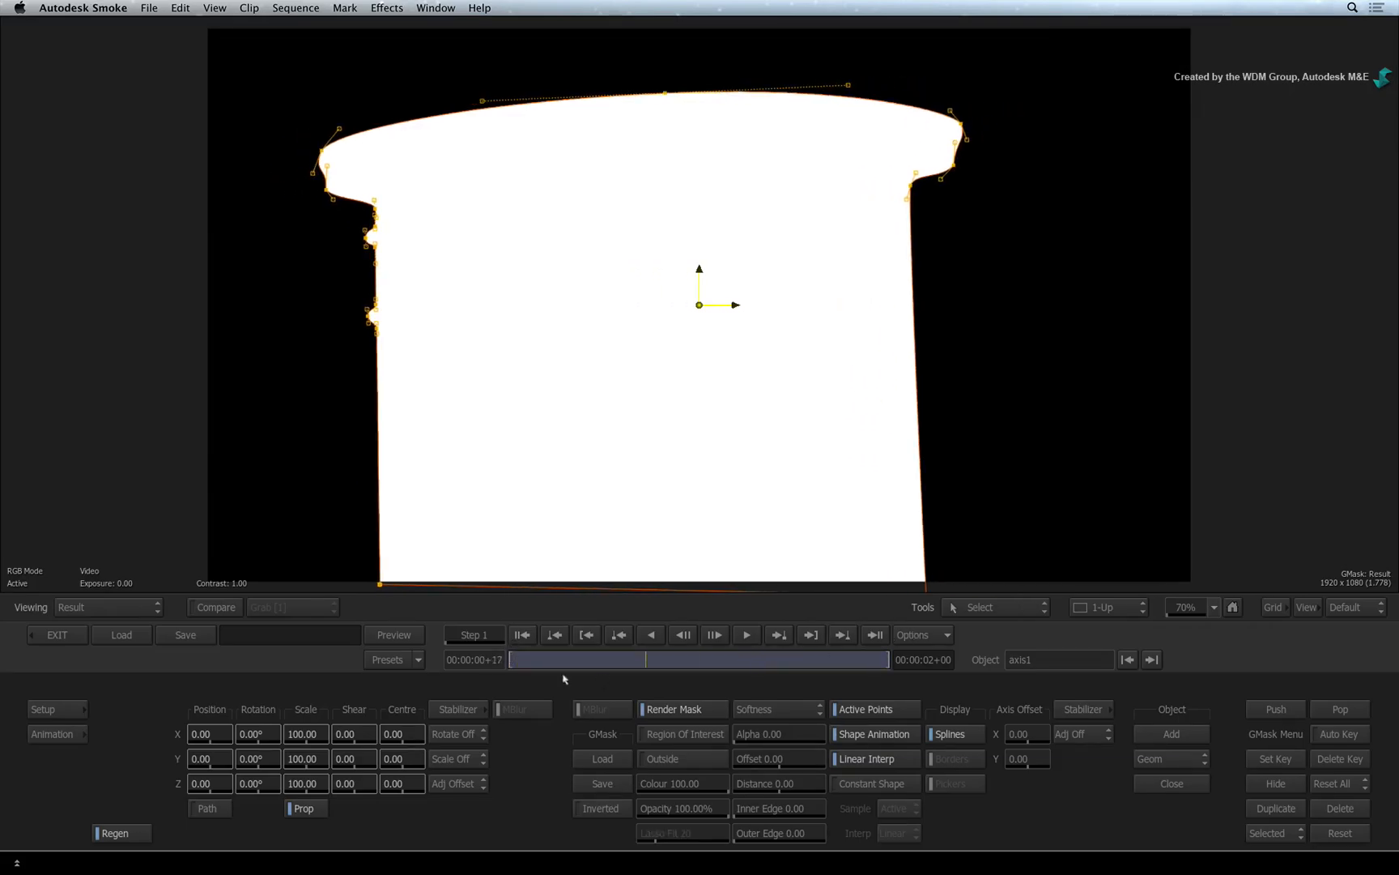
{"action": "left_click", "coordinate": [747, 634]}
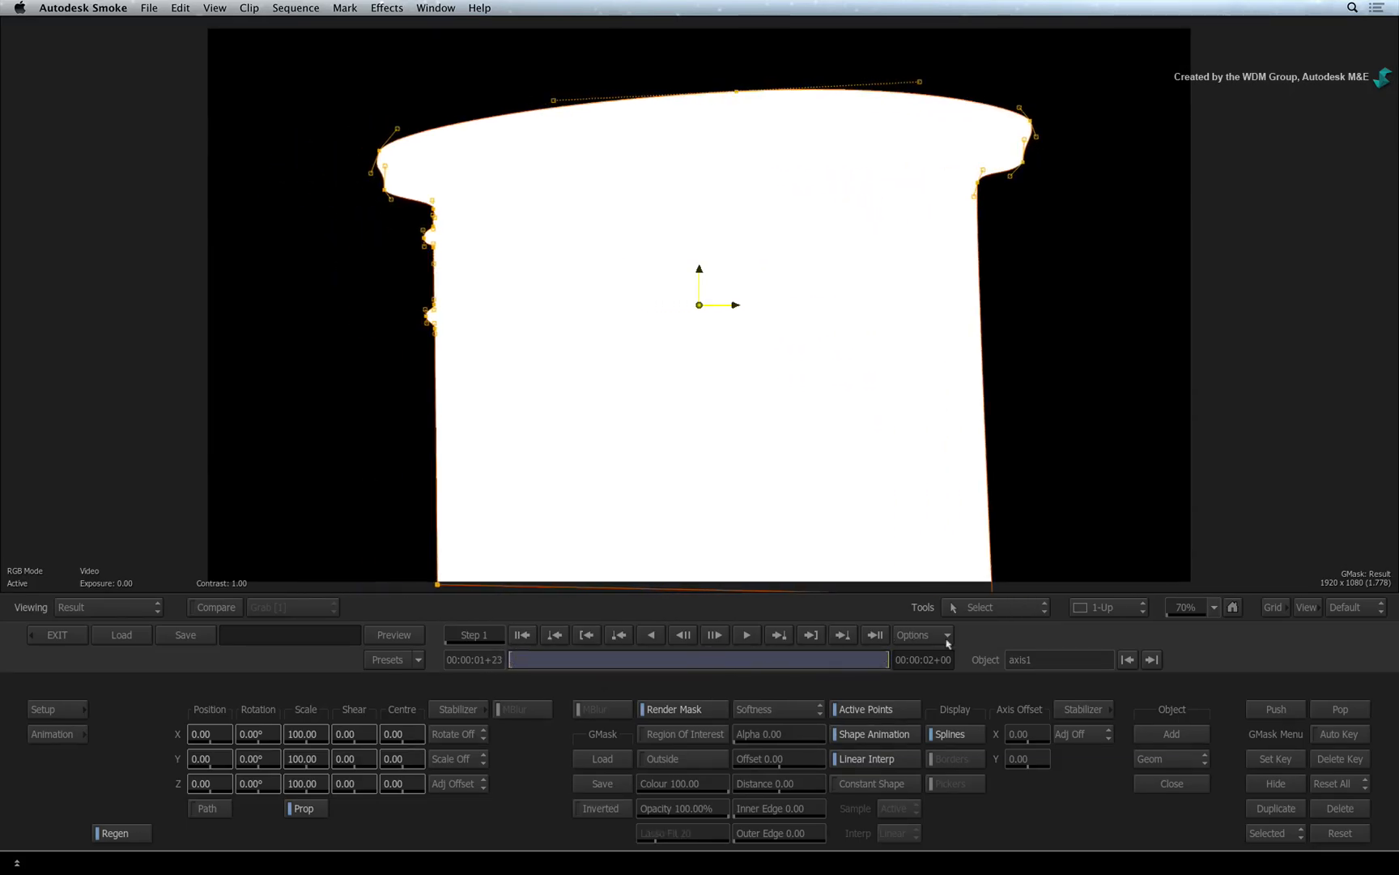
{"action": "left_click", "coordinate": [553, 635]}
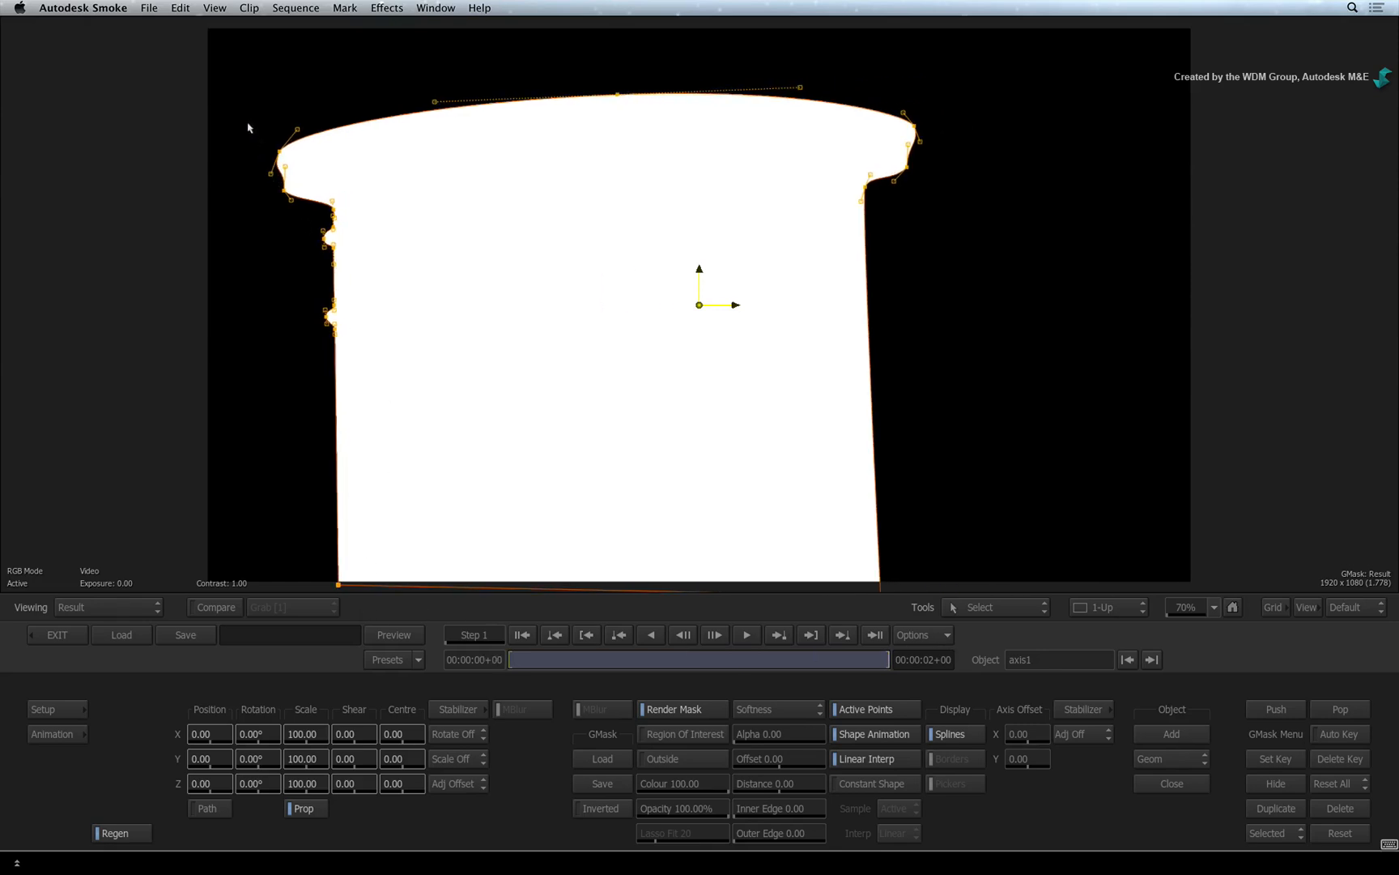
{"action": "mouse_move", "coordinate": [903, 677]}
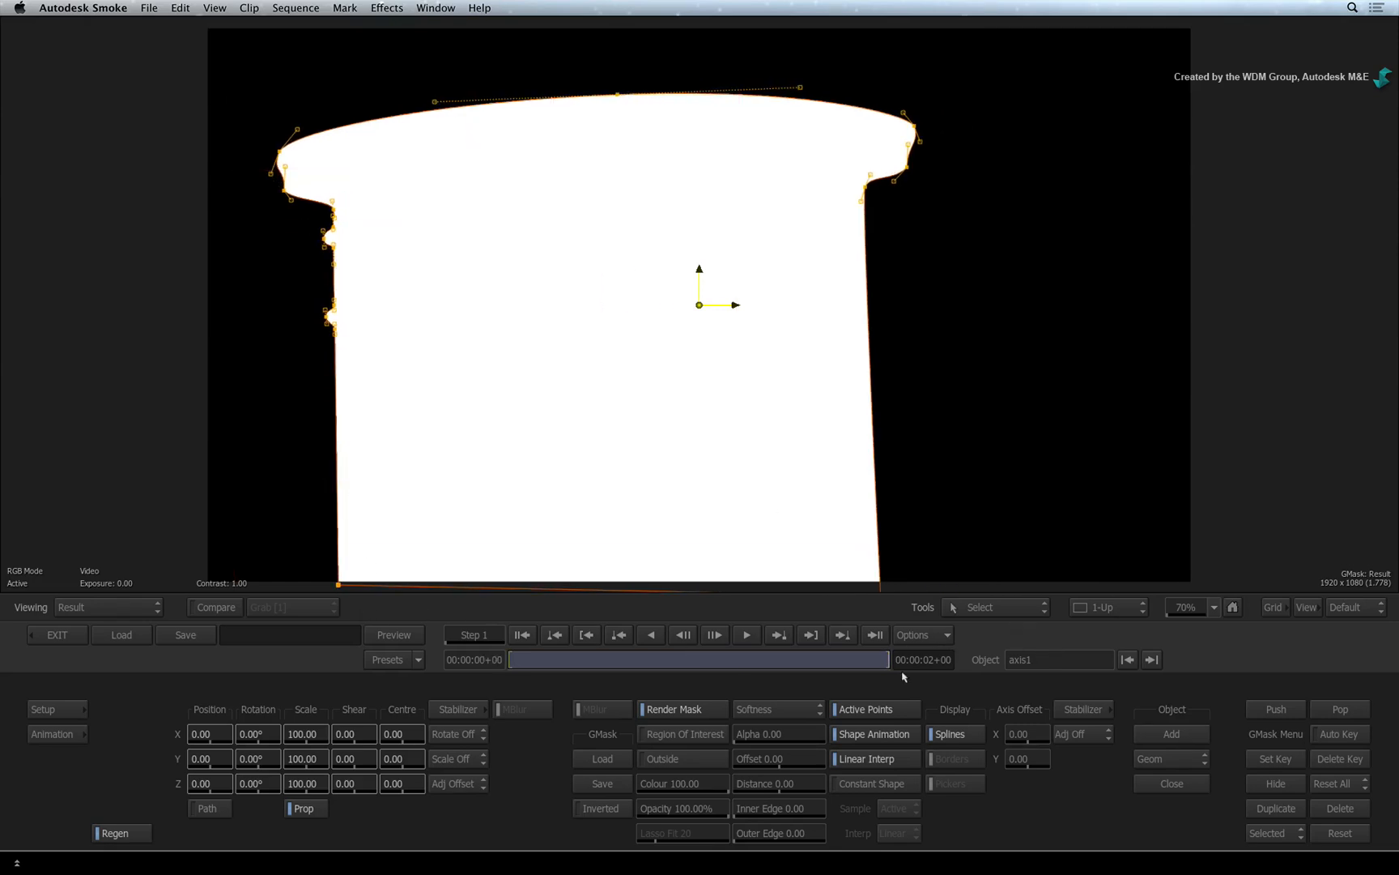
{"action": "mouse_move", "coordinate": [575, 360]}
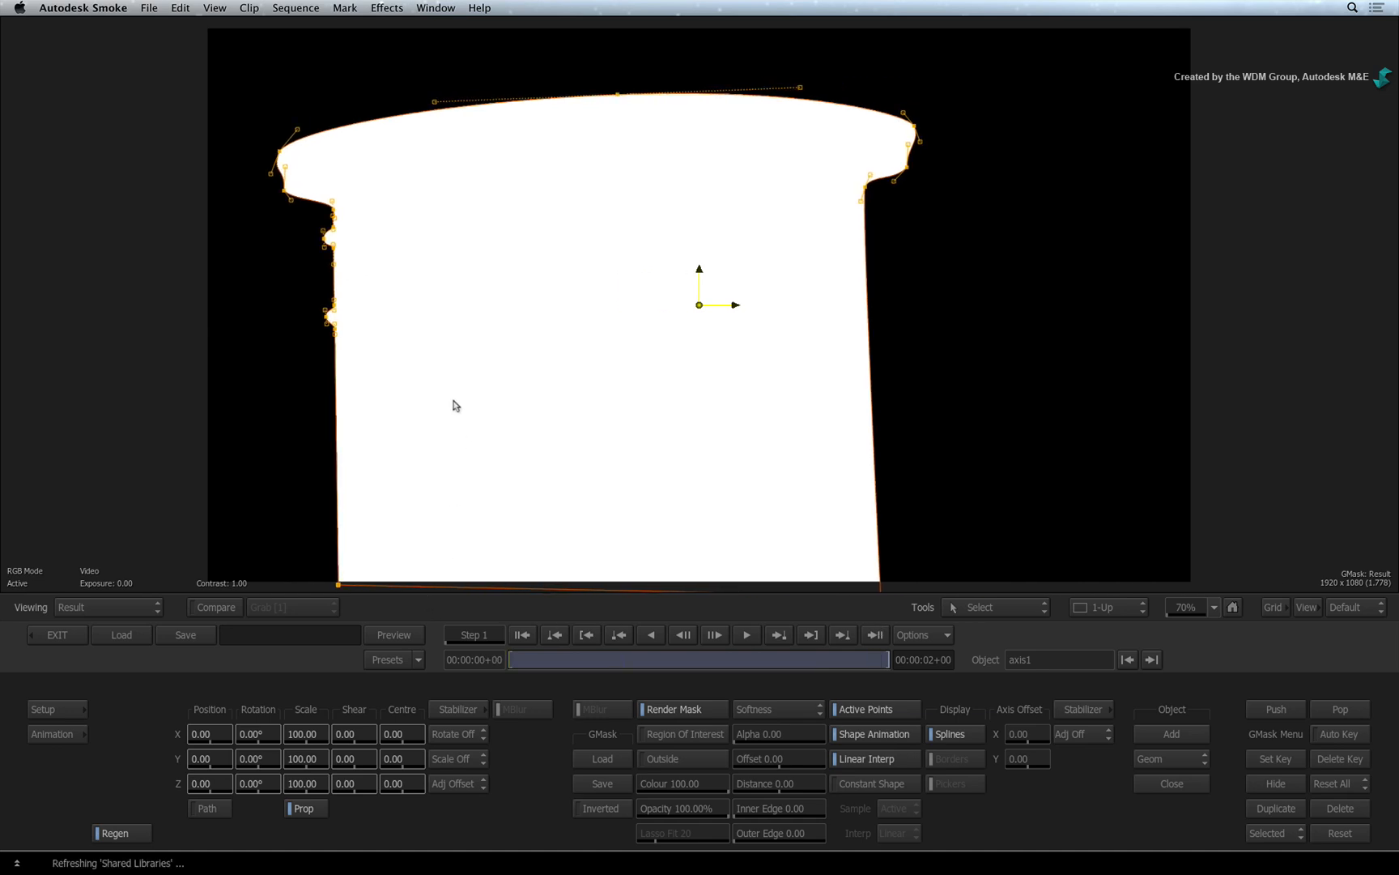
{"action": "mouse_move", "coordinate": [380, 392]}
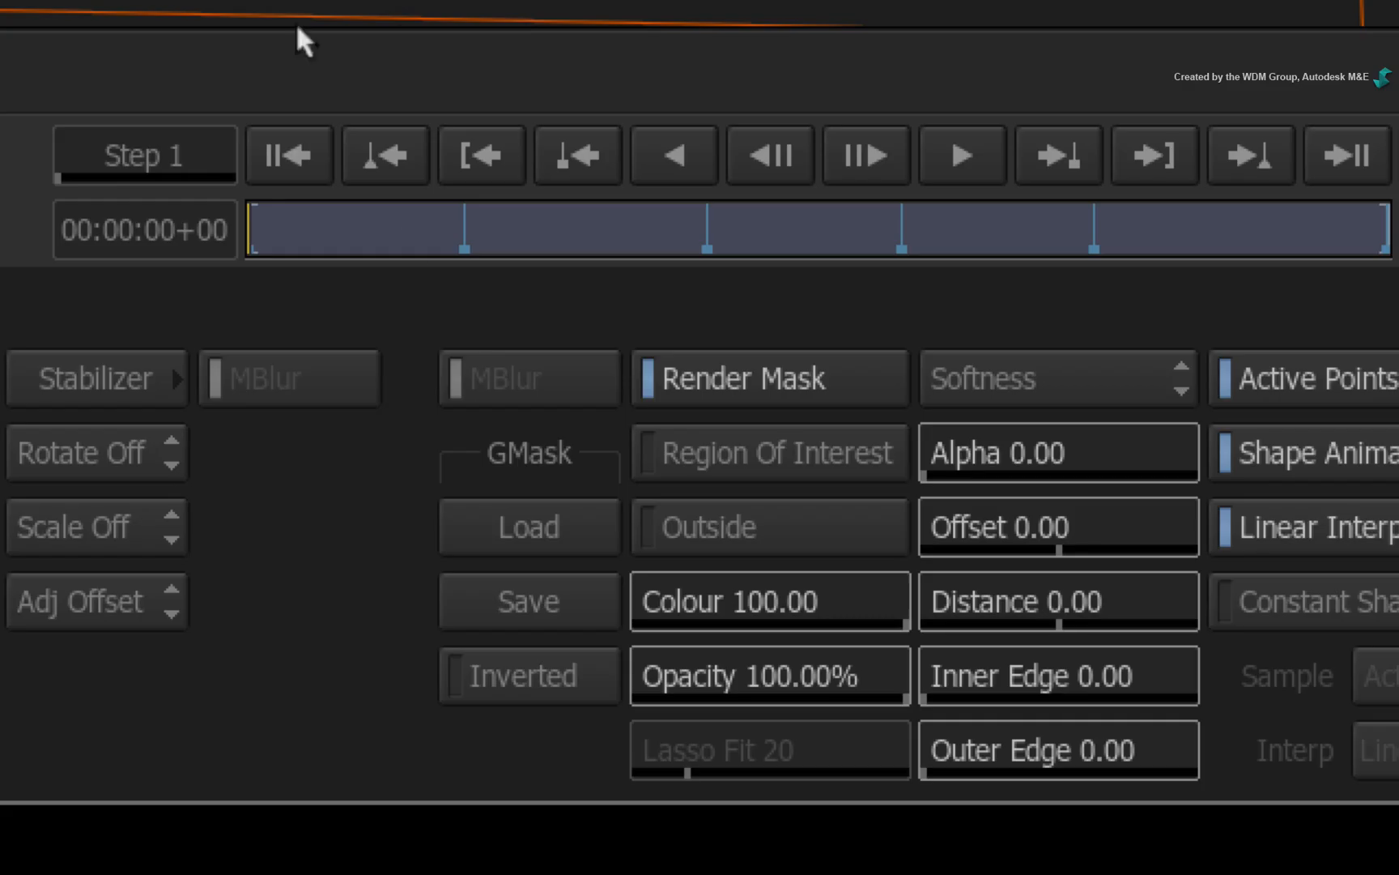
- Export the postbox mask as a raw GMask file into the text_paths folder
{"action": "left_click", "coordinate": [528, 600]}
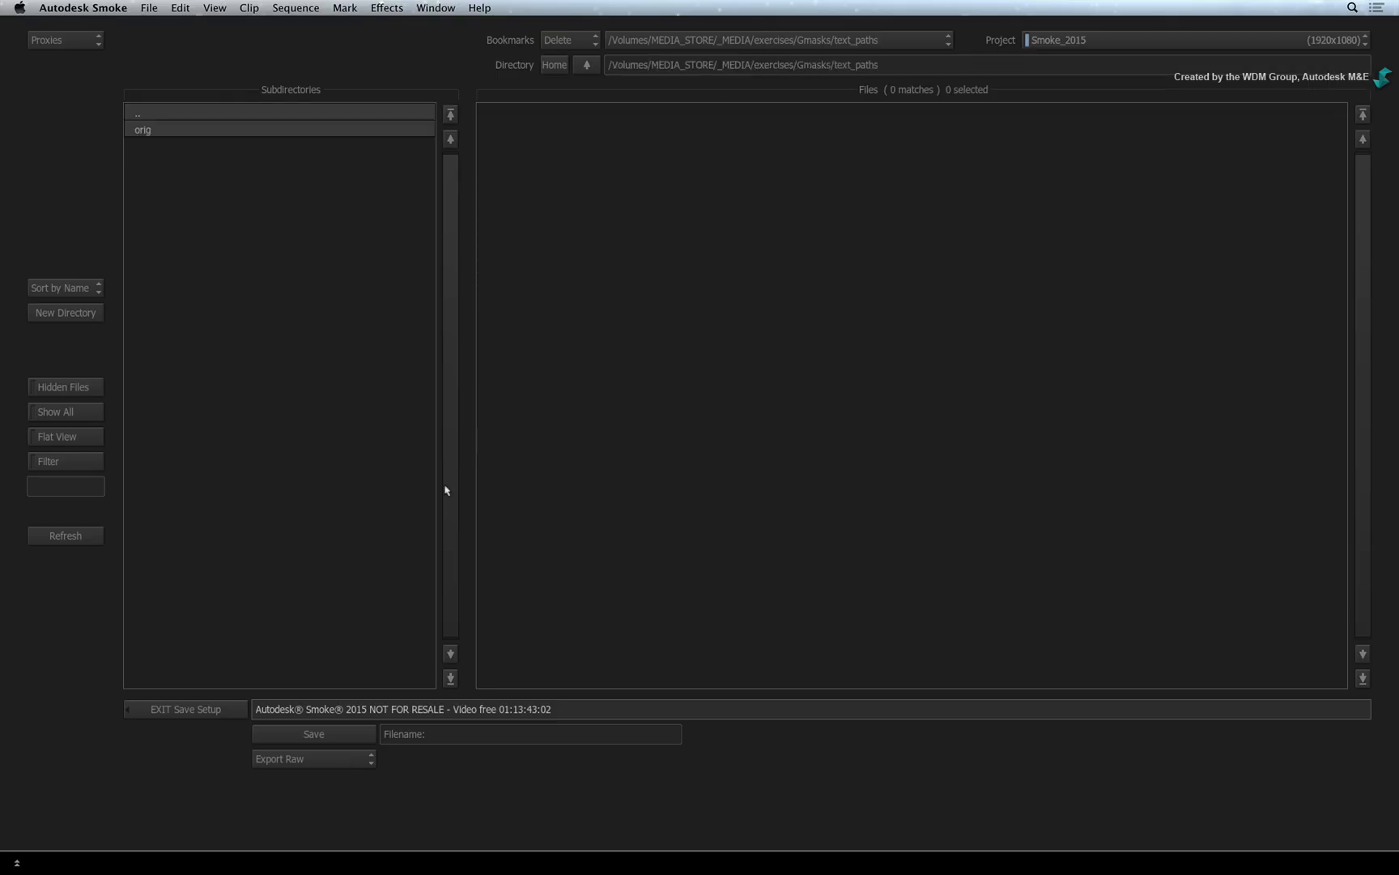
{"action": "left_click", "coordinate": [530, 734]}
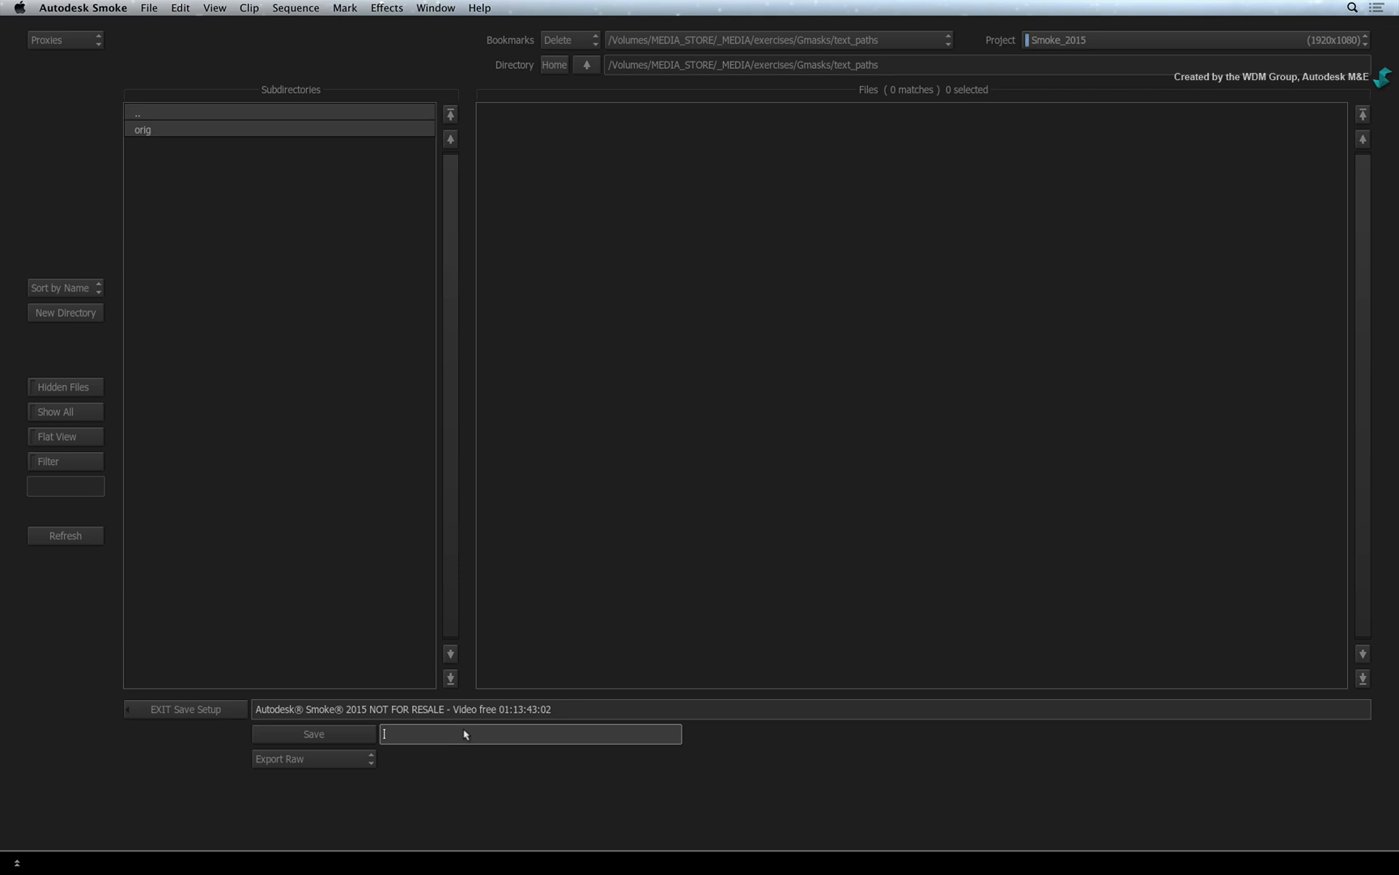
{"action": "left_click", "coordinate": [312, 733]}
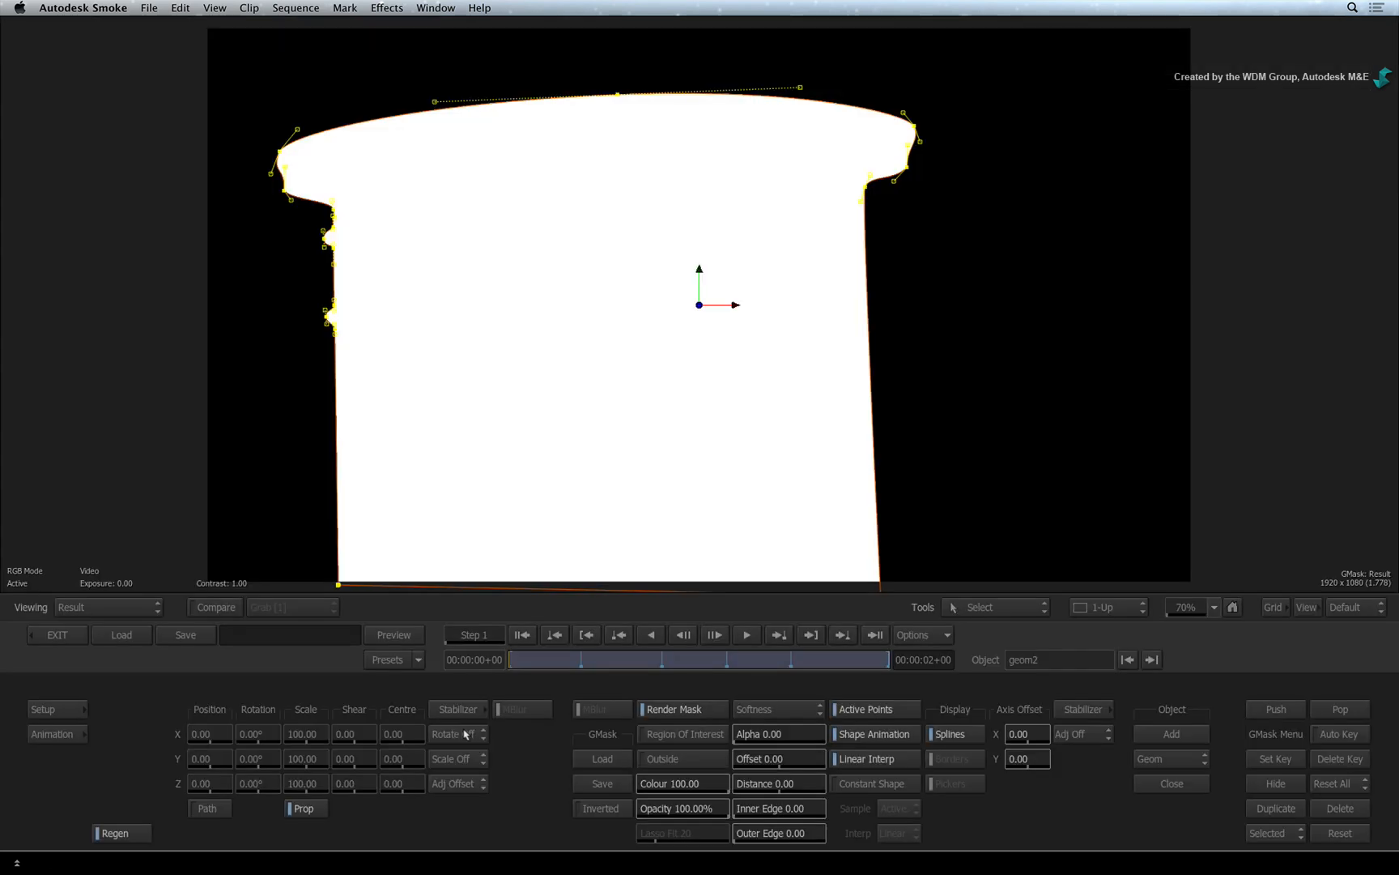
{"action": "left_click", "coordinate": [452, 733]}
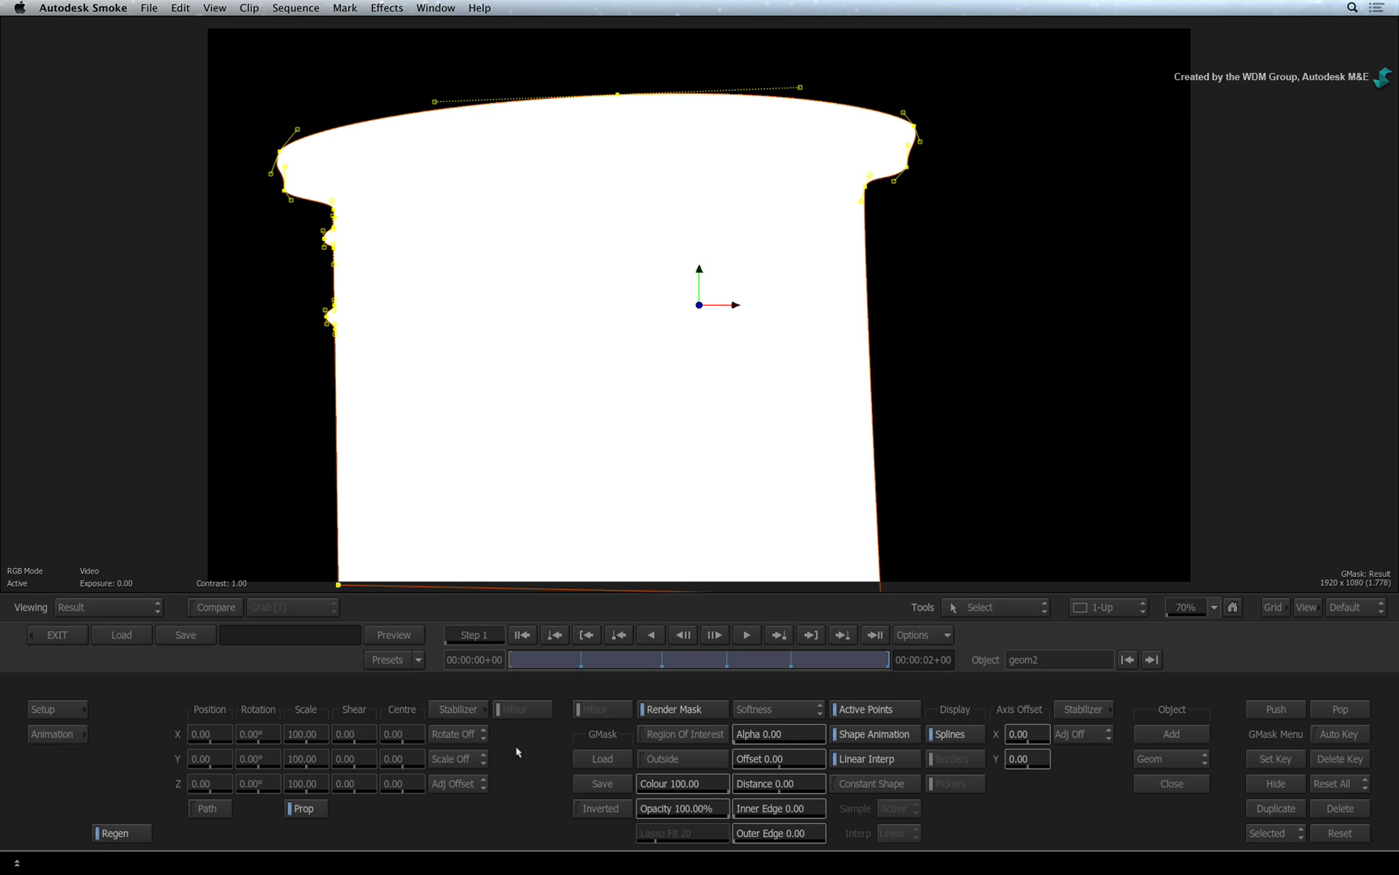
{"action": "mouse_move", "coordinate": [507, 745]}
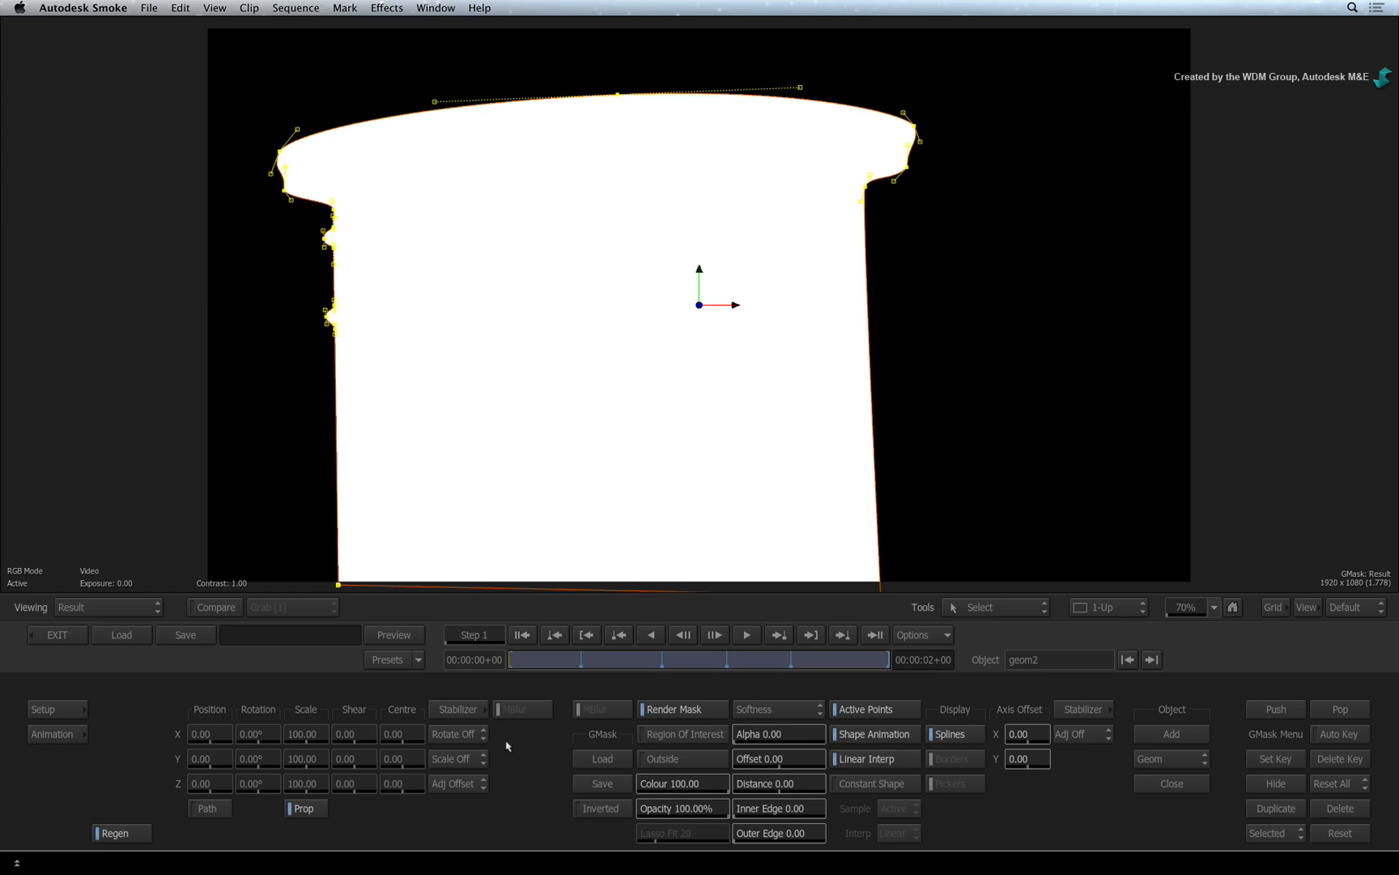
{"action": "left_click", "coordinate": [703, 658]}
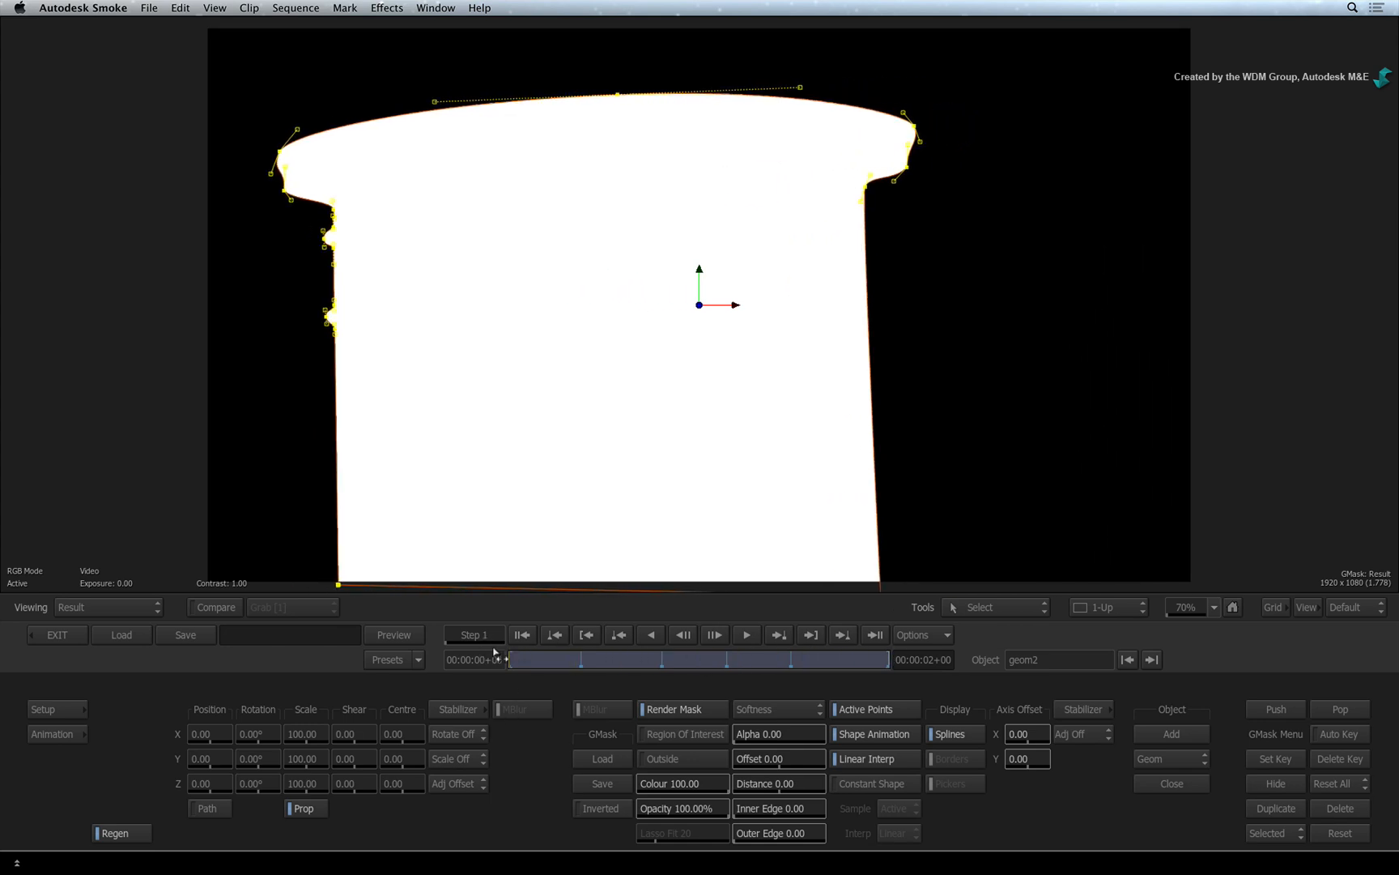
{"action": "left_click", "coordinate": [107, 606]}
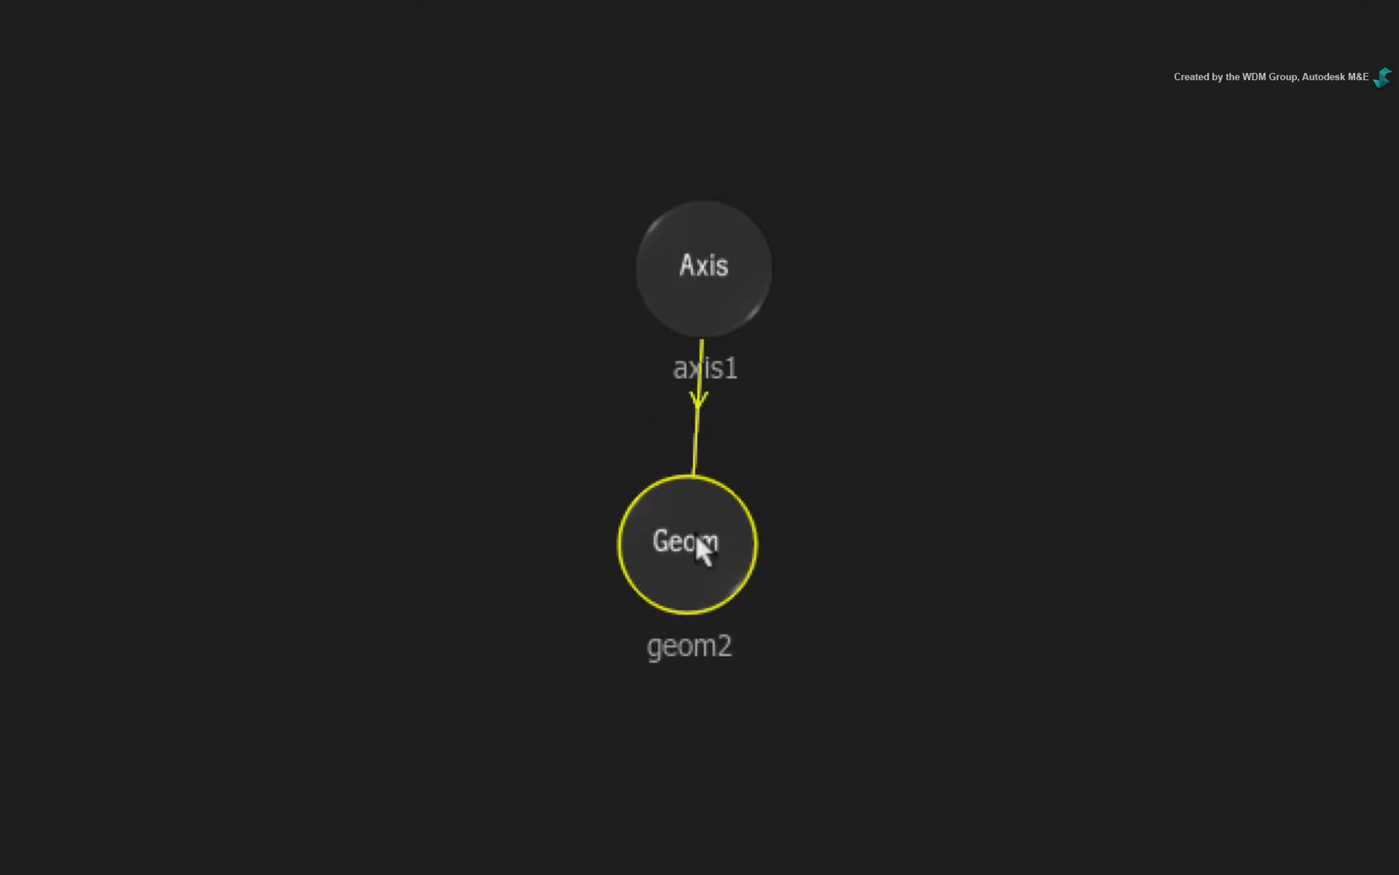
{"action": "mouse_move", "coordinate": [681, 253]}
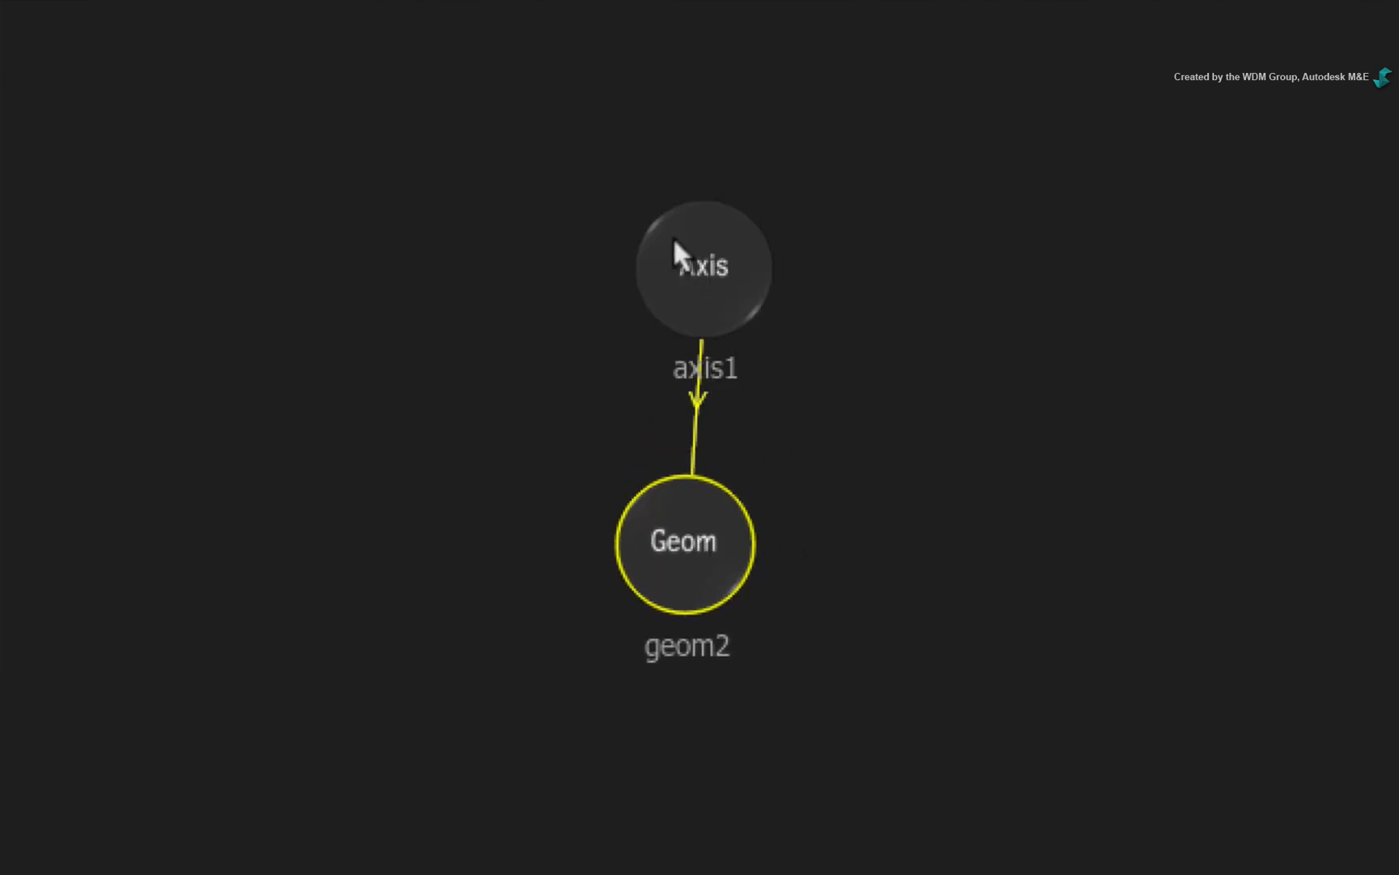
{"action": "left_click", "coordinate": [703, 266]}
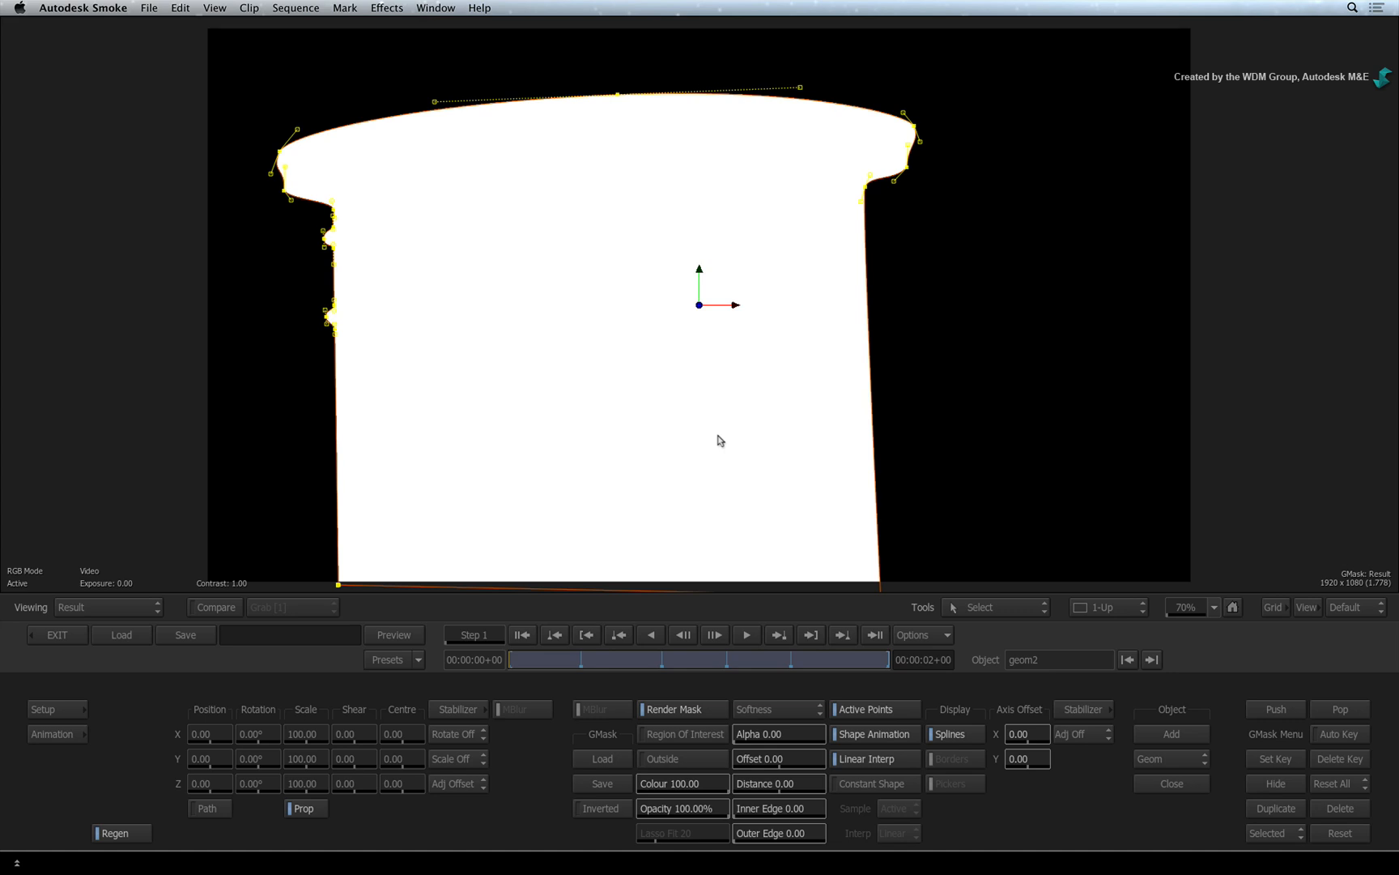
{"action": "mouse_move", "coordinate": [345, 554]}
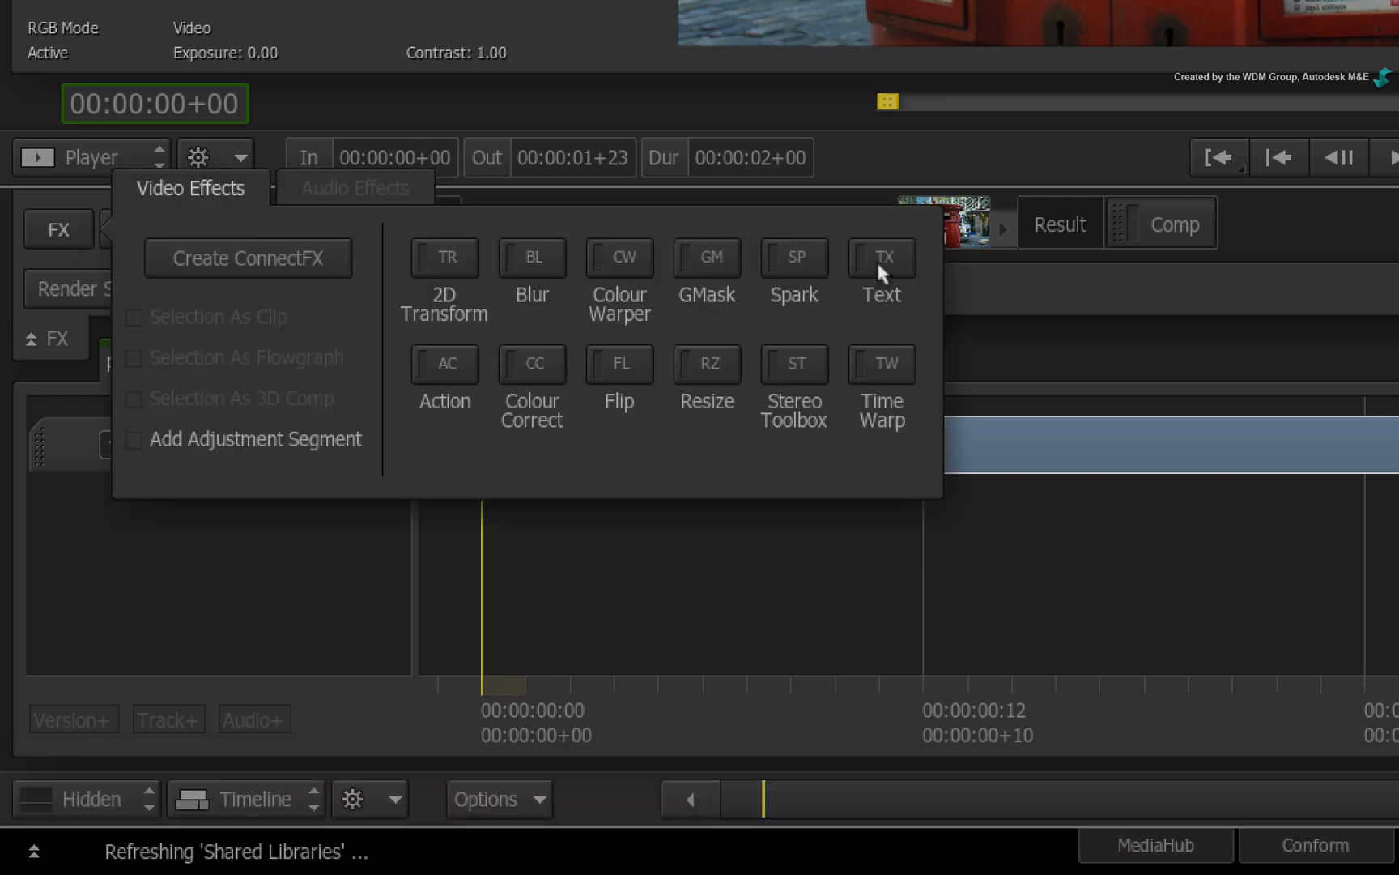
- Add a Text effect to the postbox clip and enter its text editor
{"action": "left_click", "coordinate": [882, 256]}
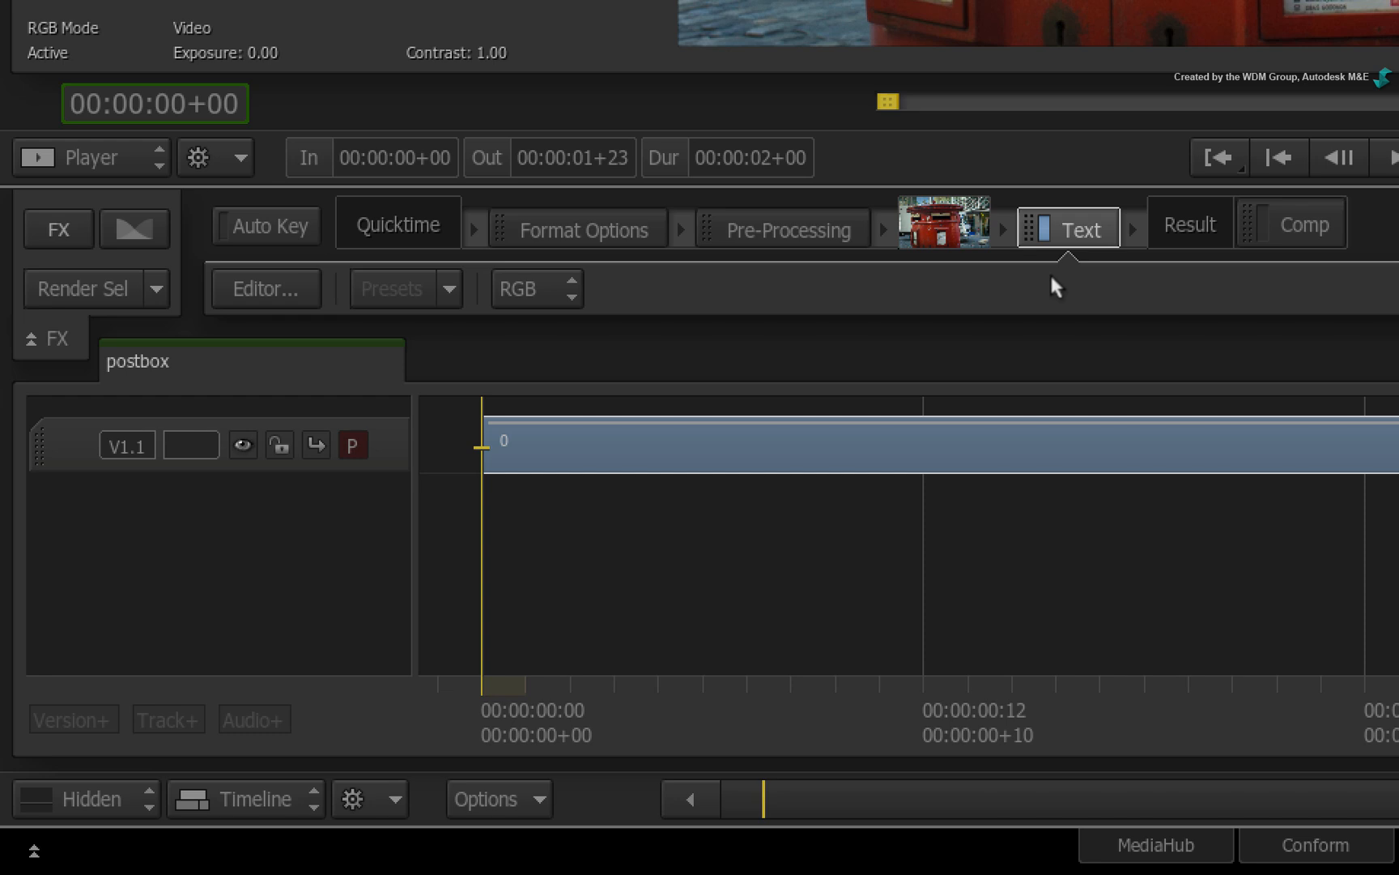
{"action": "left_click", "coordinate": [1067, 228]}
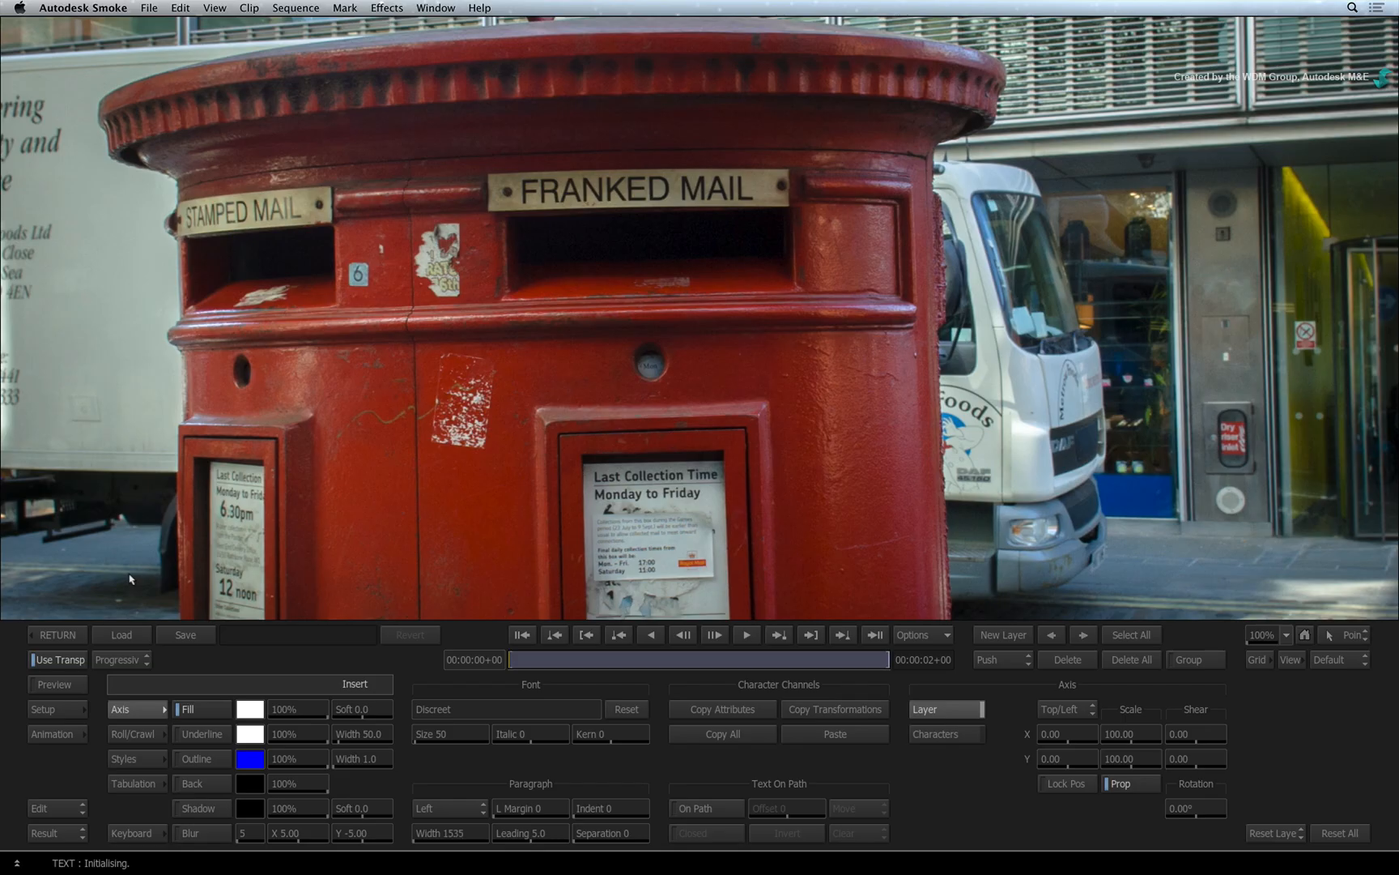
- Create a text layer at the top-left reading 'Gmask for text path'
{"action": "left_click", "coordinate": [1266, 635]}
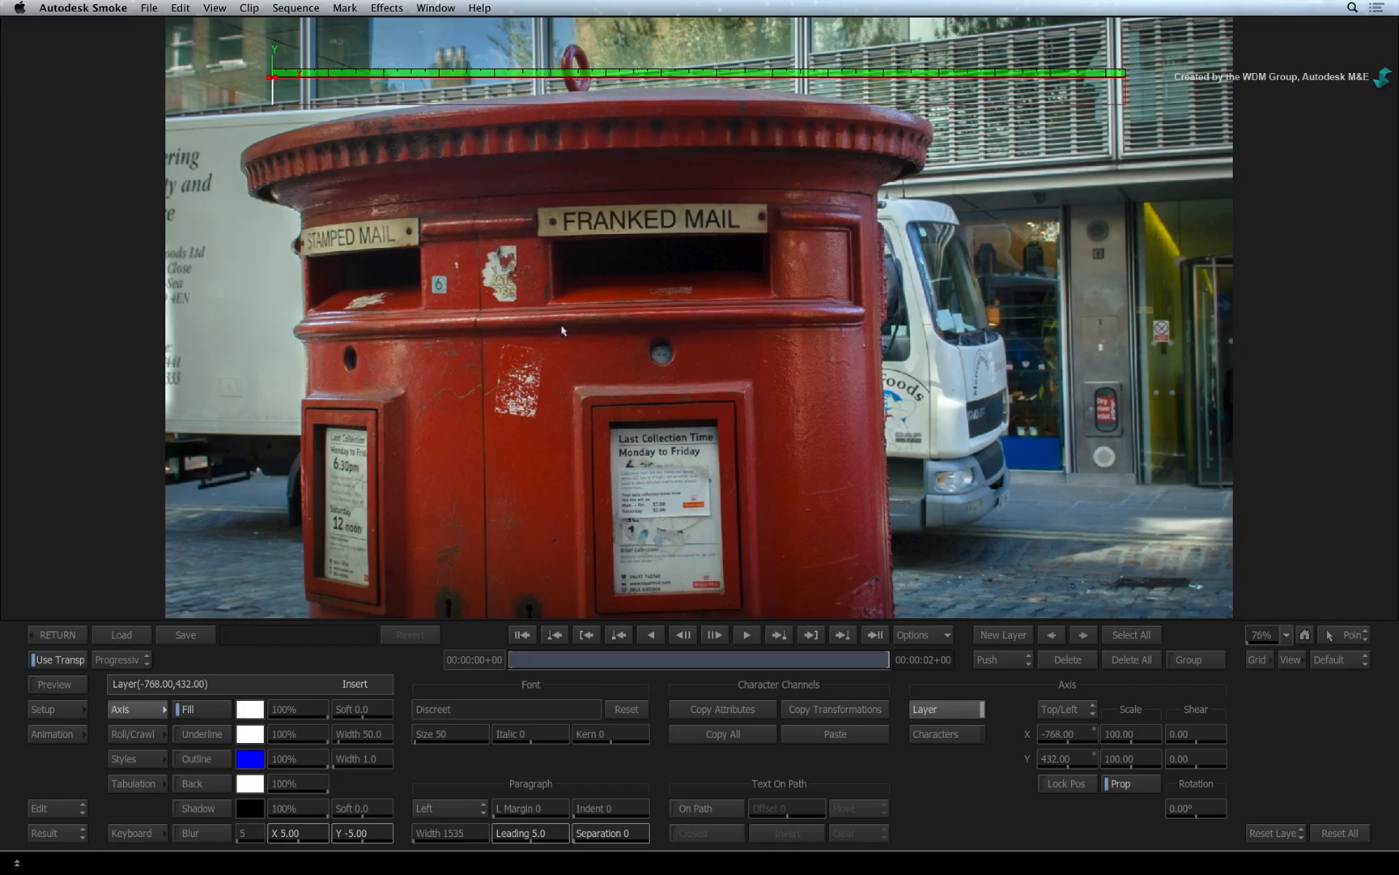
{"action": "type", "text": "Gmask"}
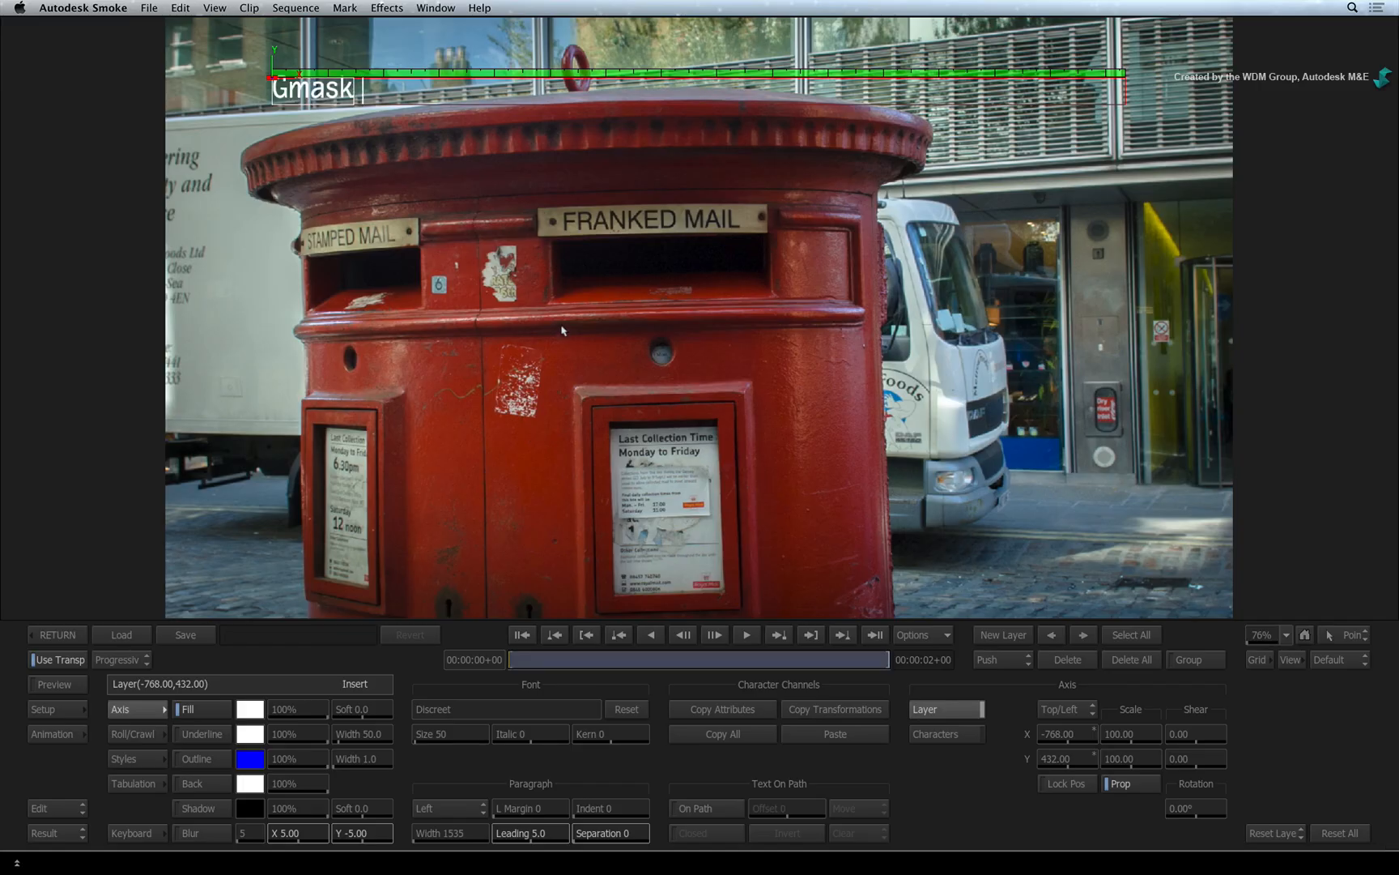
{"action": "type", "text": "for tex"}
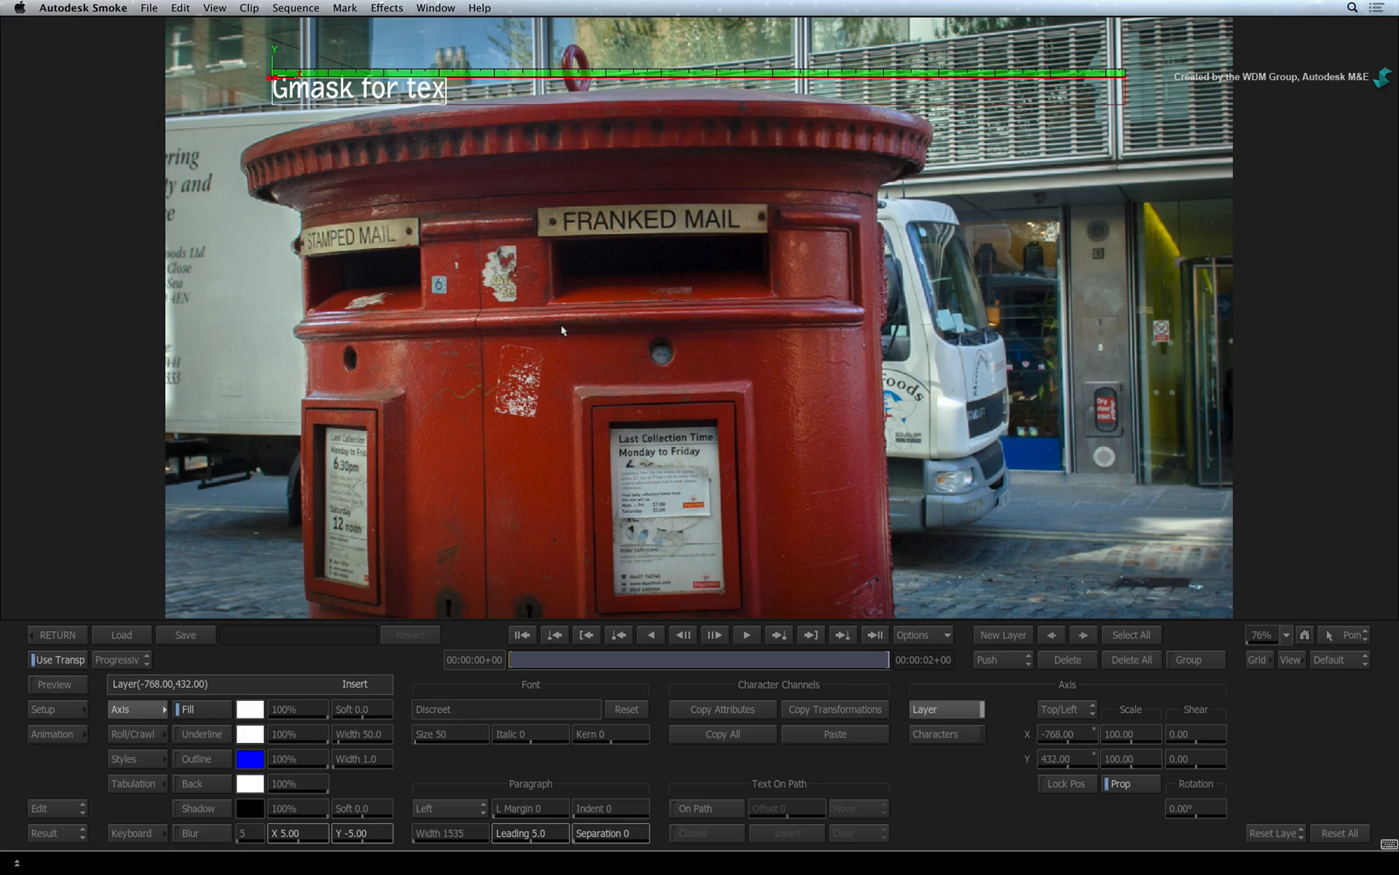
{"action": "type", "text": "t path"}
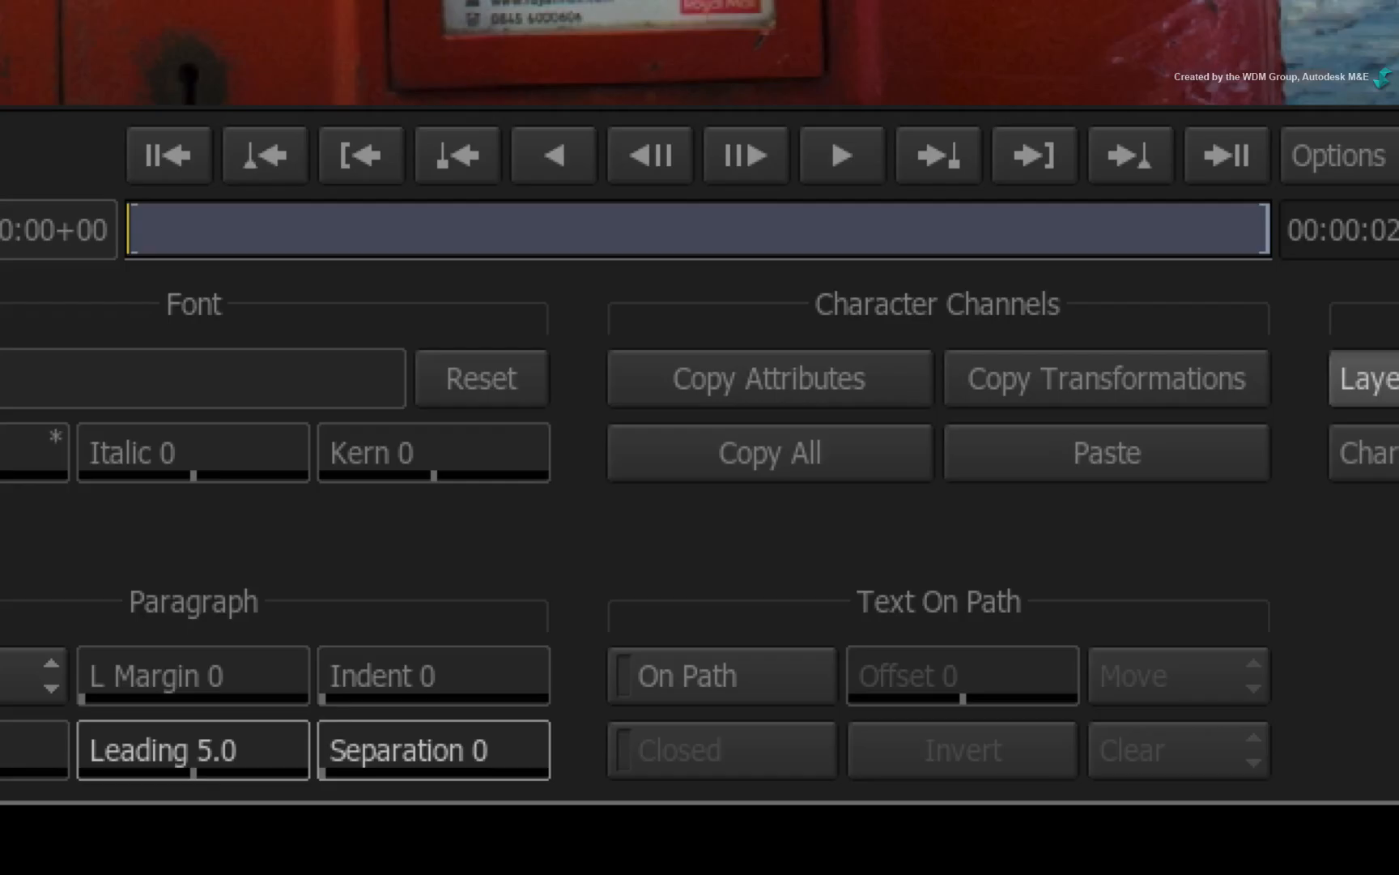
- Bring up the Load Text file browser in Text Setup mode
{"action": "left_click", "coordinate": [719, 674]}
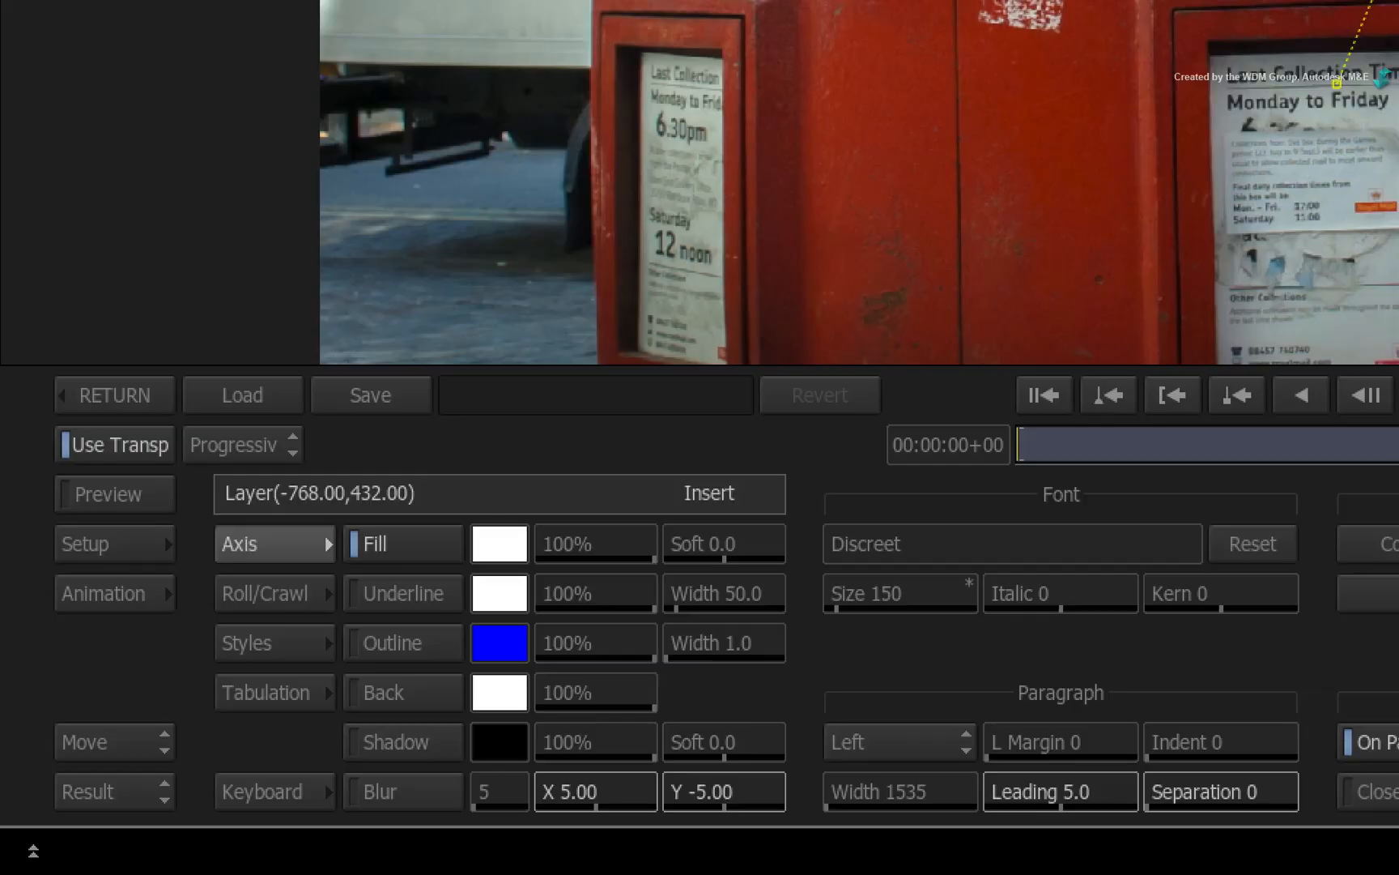
{"action": "mouse_move", "coordinate": [280, 388]}
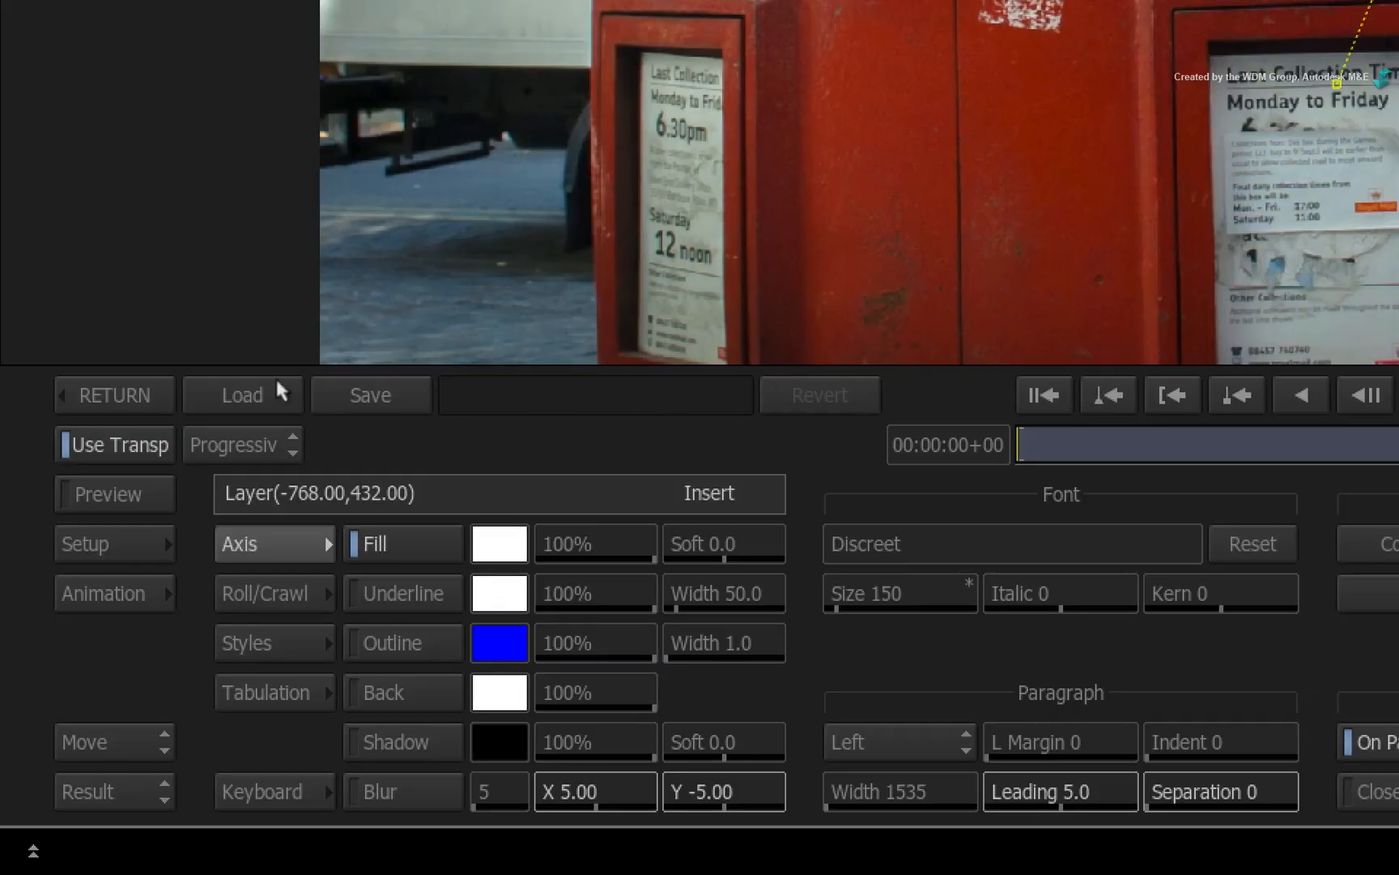
{"action": "left_click", "coordinate": [242, 394]}
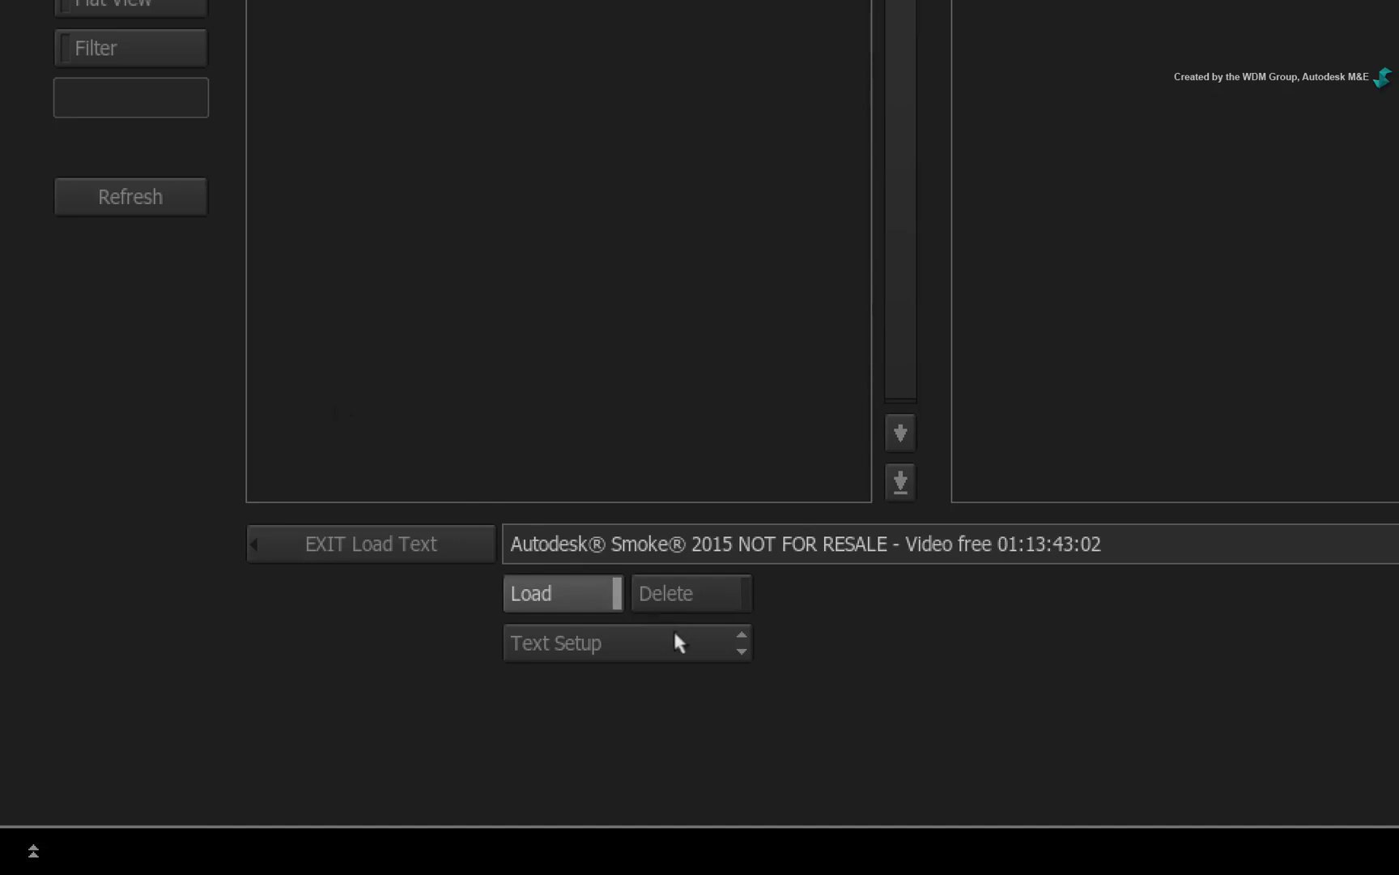
- Switch the loader from Text Setup to Path, showing the text_paths folder's path file
{"action": "left_click", "coordinate": [627, 642]}
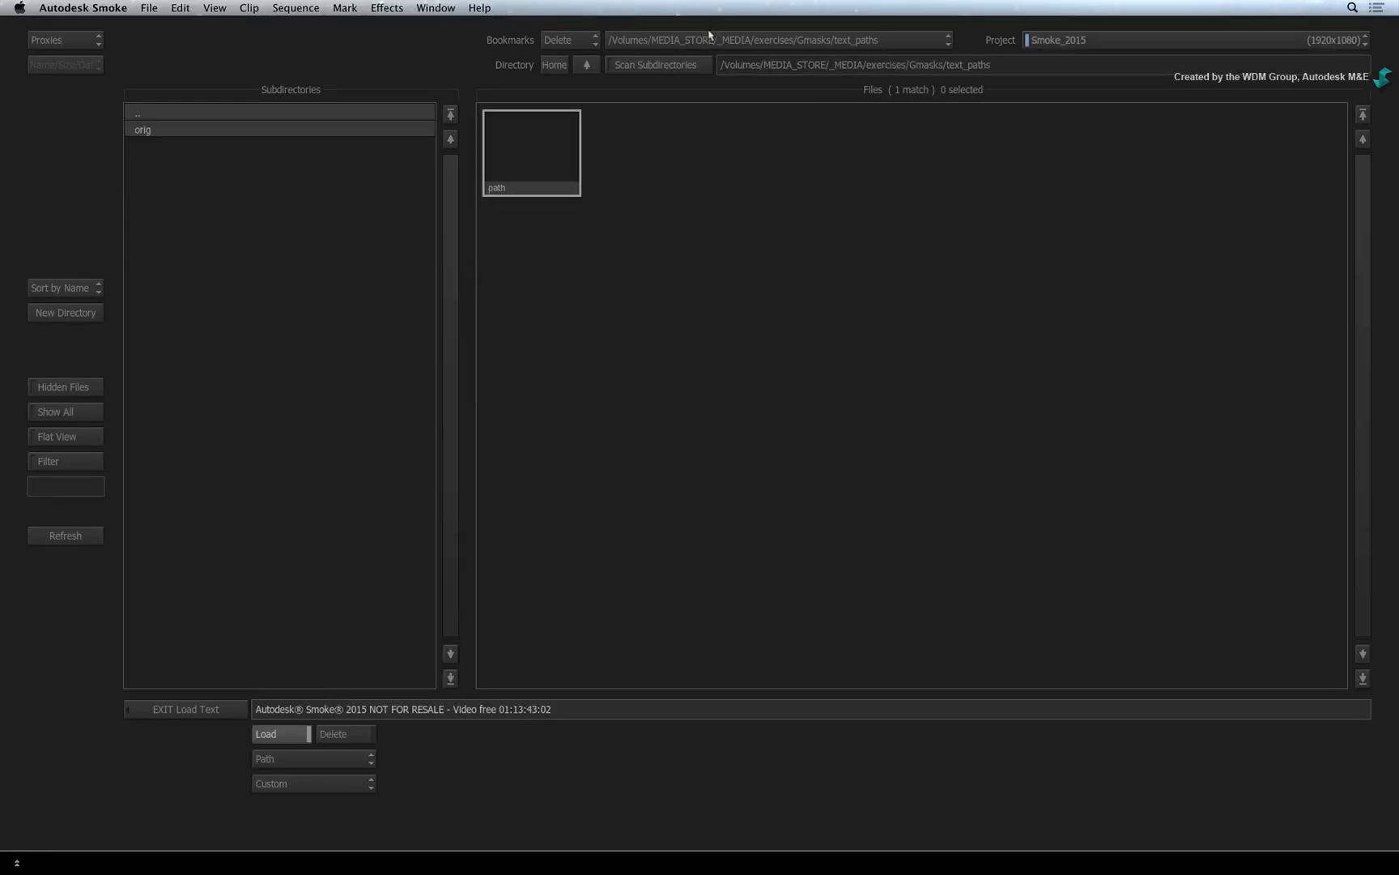
{"action": "mouse_move", "coordinate": [607, 164]}
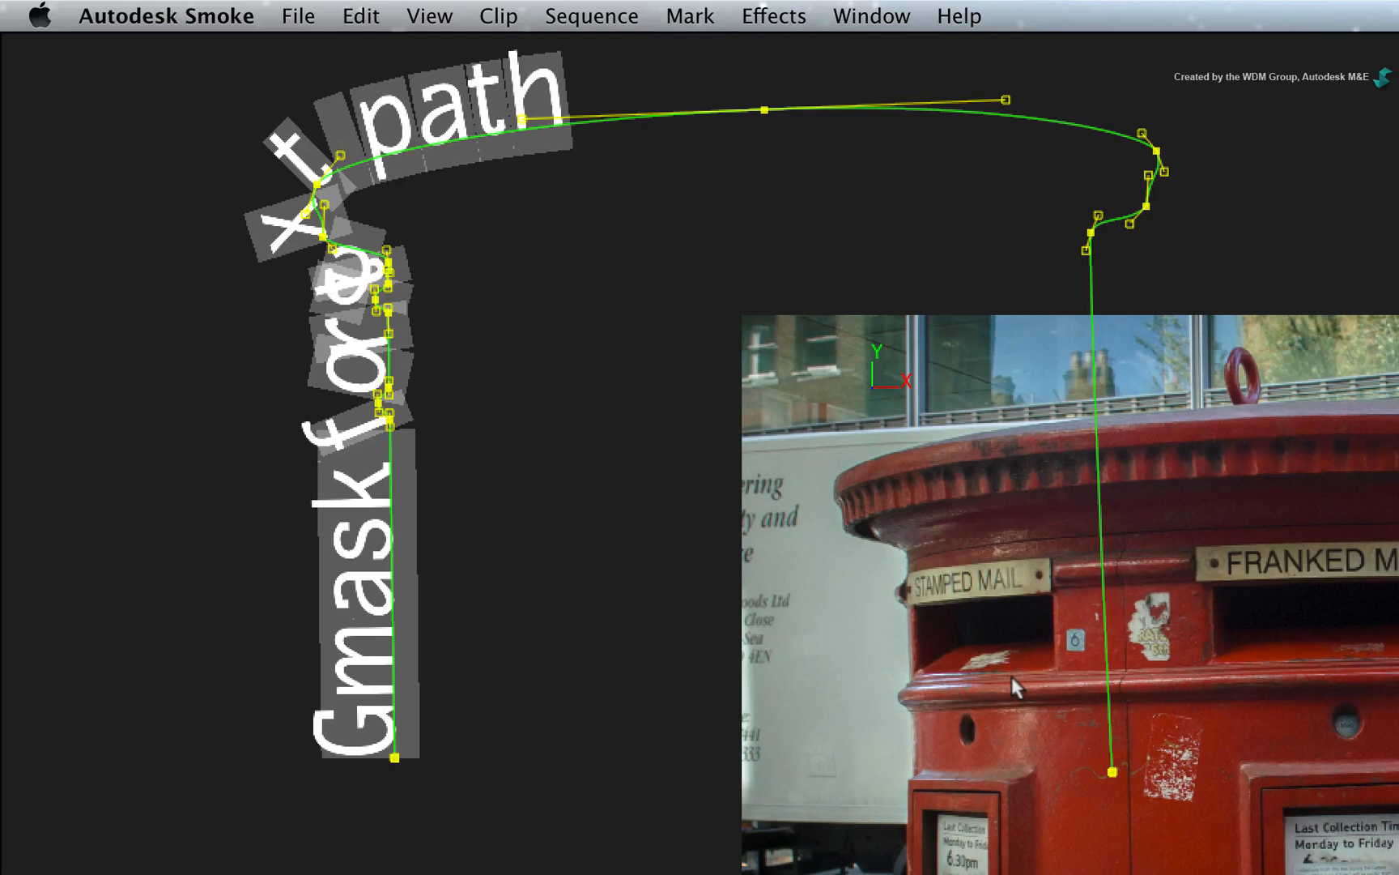
{"action": "mouse_move", "coordinate": [942, 525]}
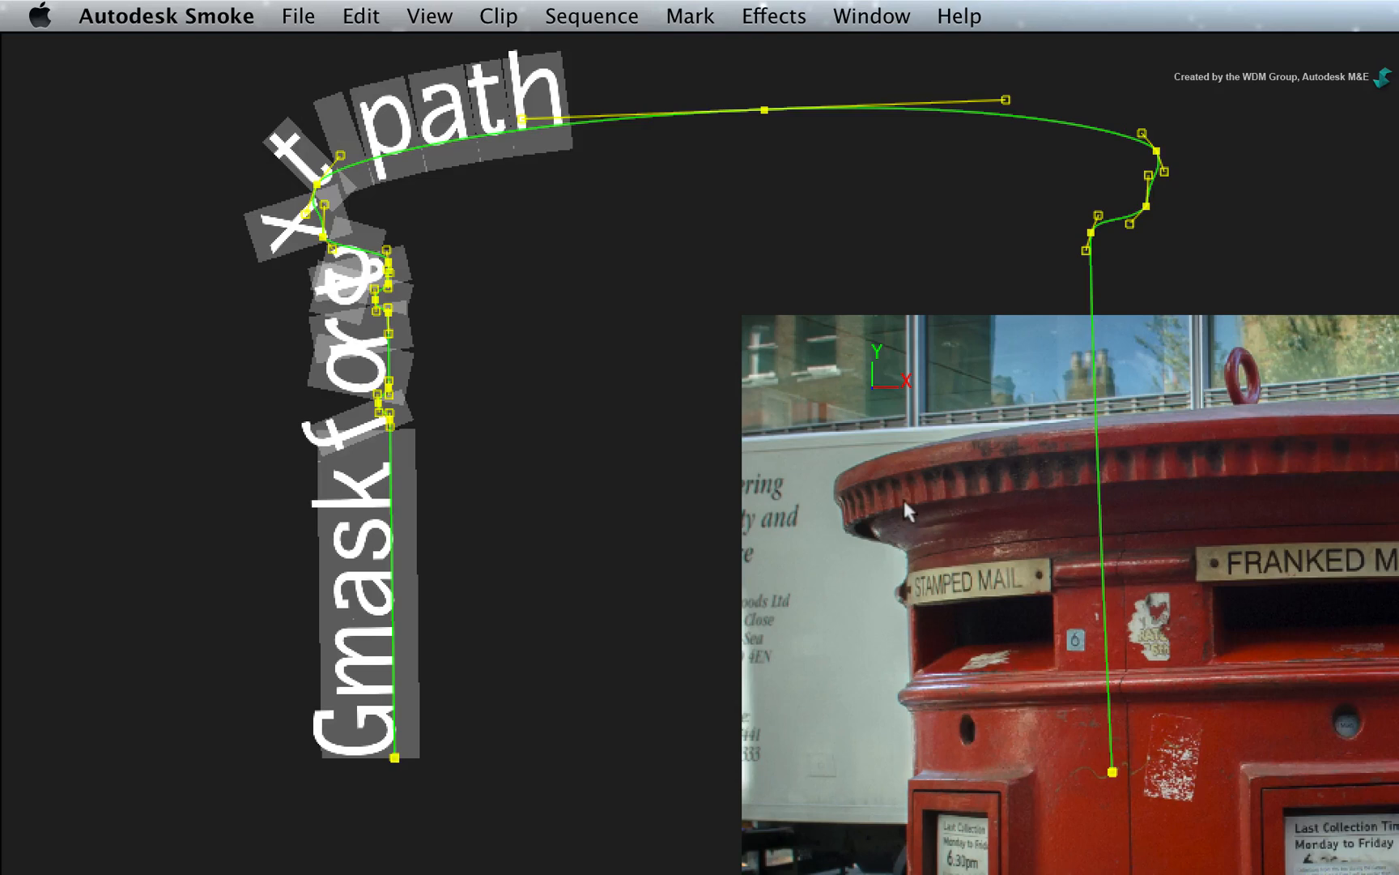
{"action": "mouse_move", "coordinate": [906, 511]}
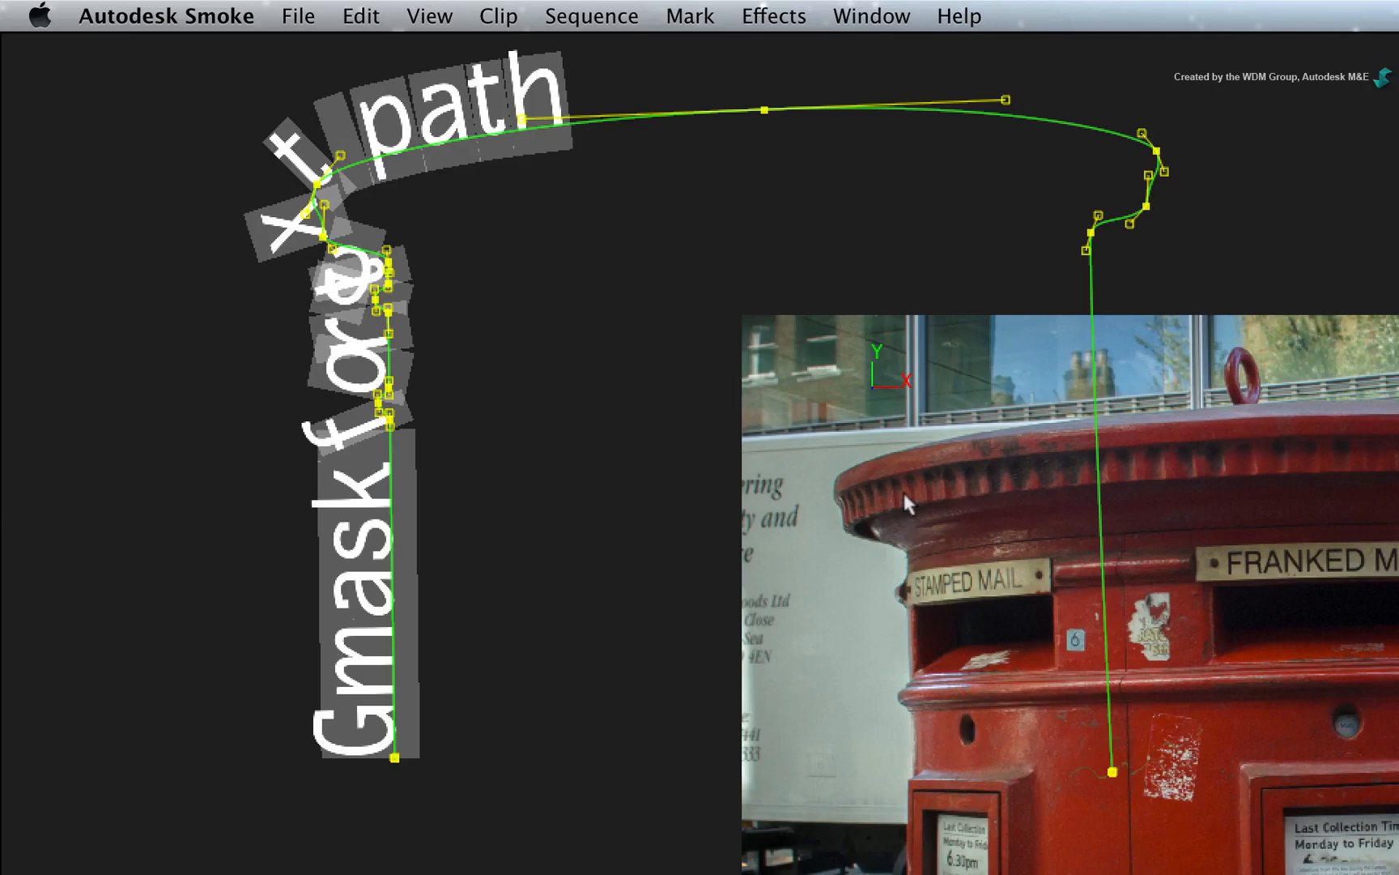
{"action": "mouse_move", "coordinate": [885, 386]}
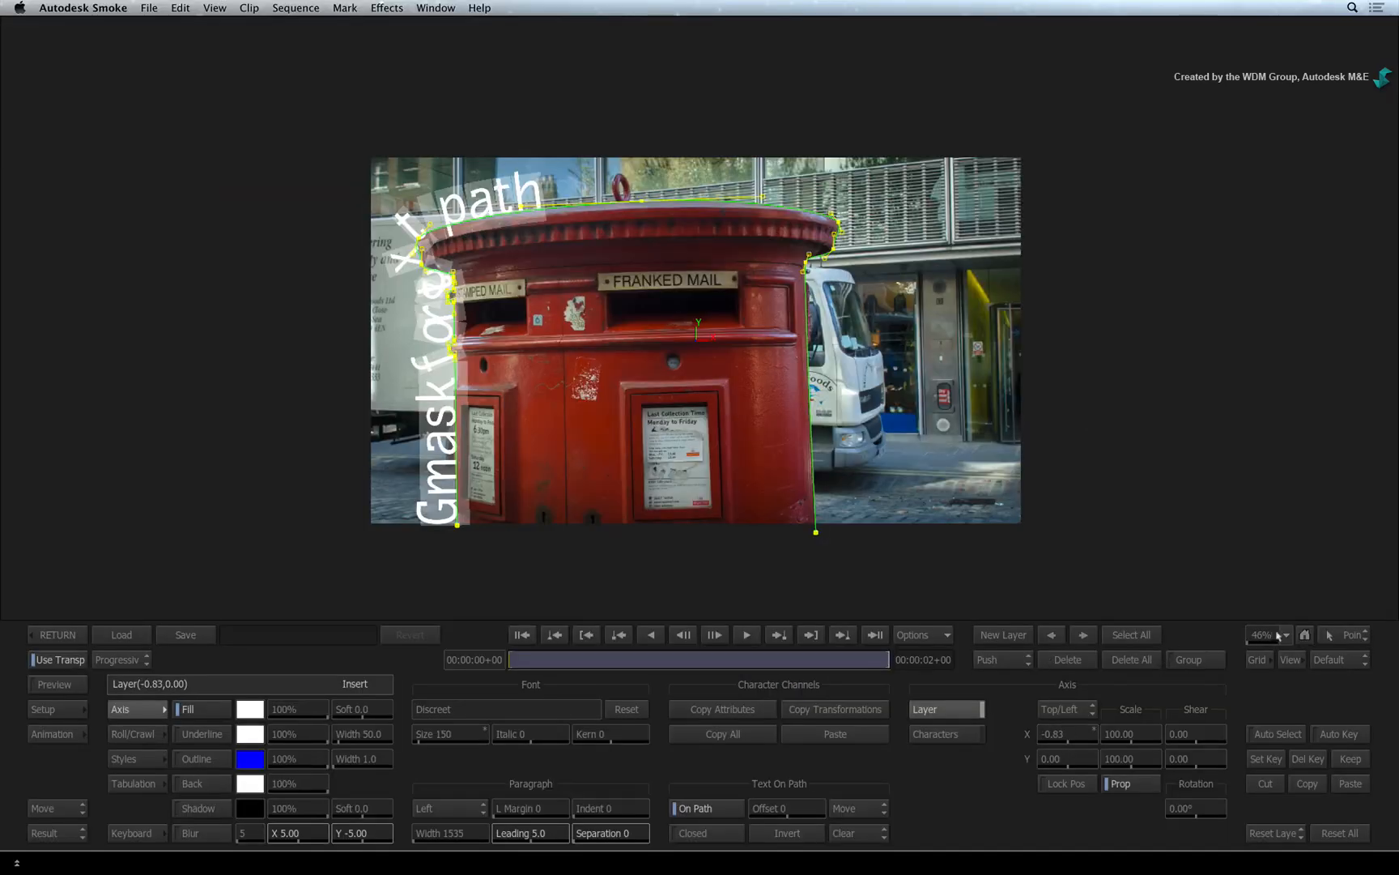
{"action": "left_click", "coordinate": [1285, 635]}
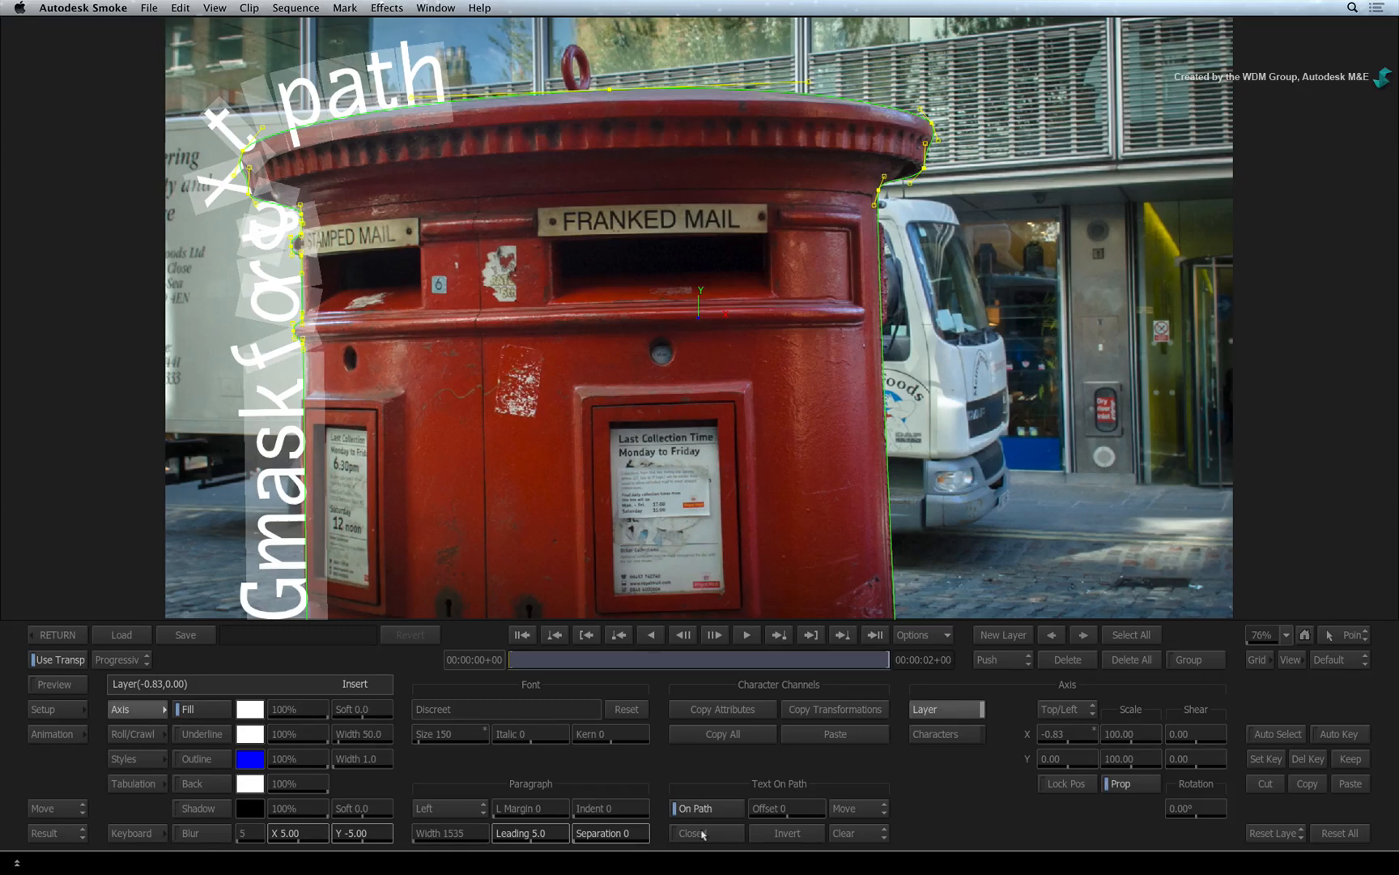
{"action": "left_click", "coordinate": [695, 833]}
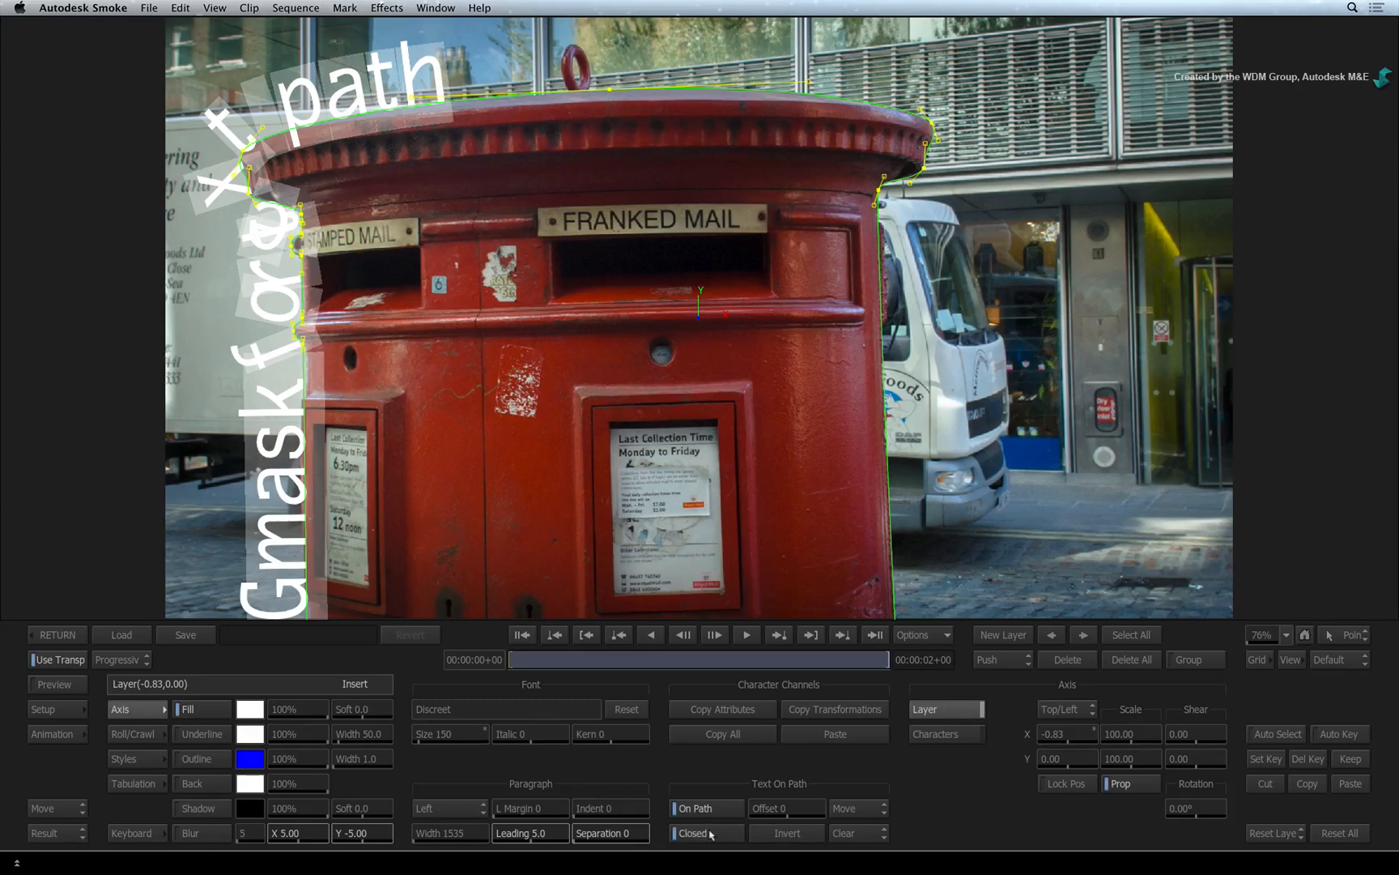
{"action": "mouse_move", "coordinate": [836, 579]}
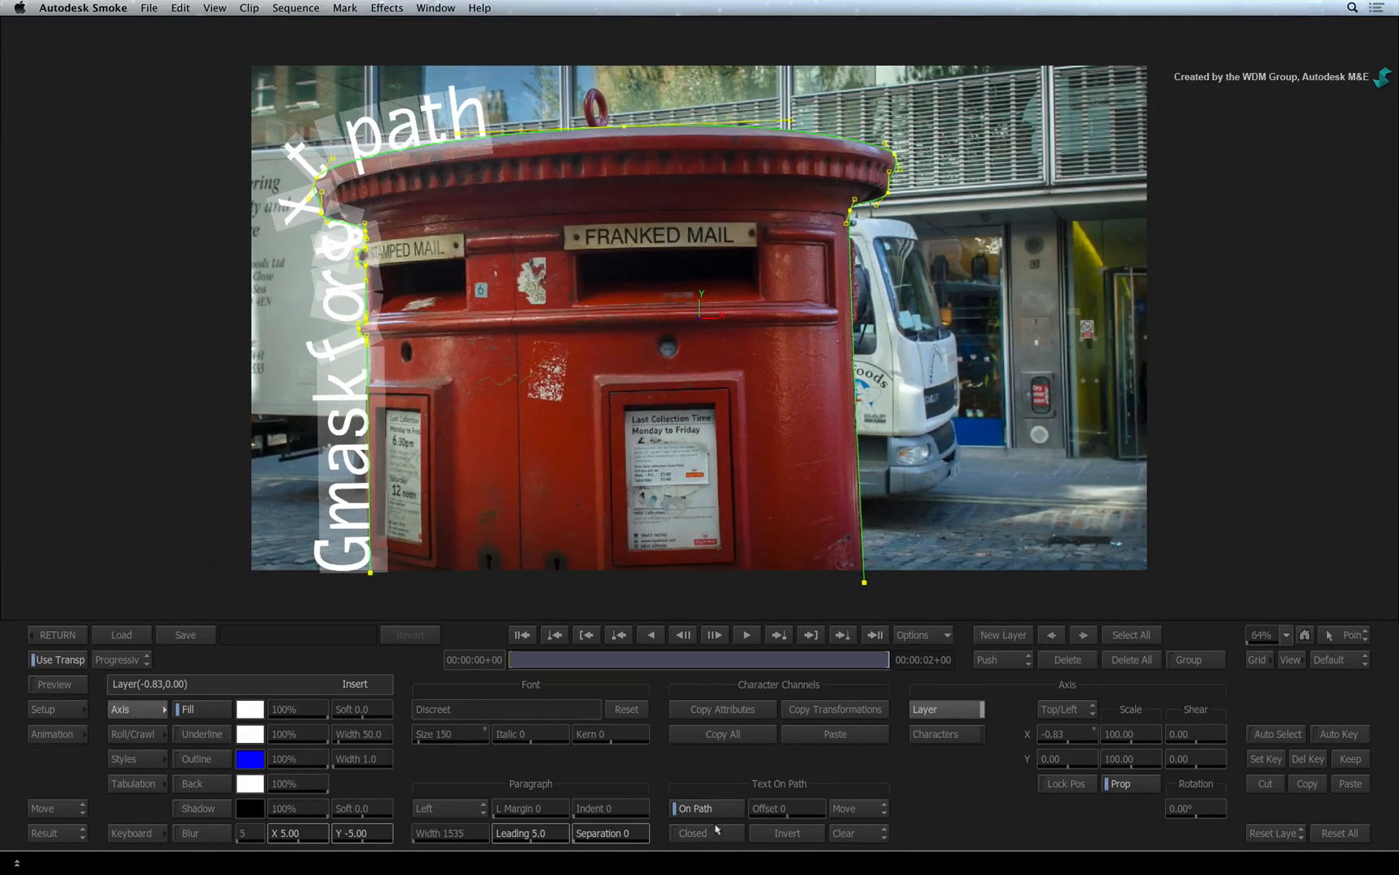
{"action": "left_click", "coordinate": [694, 831]}
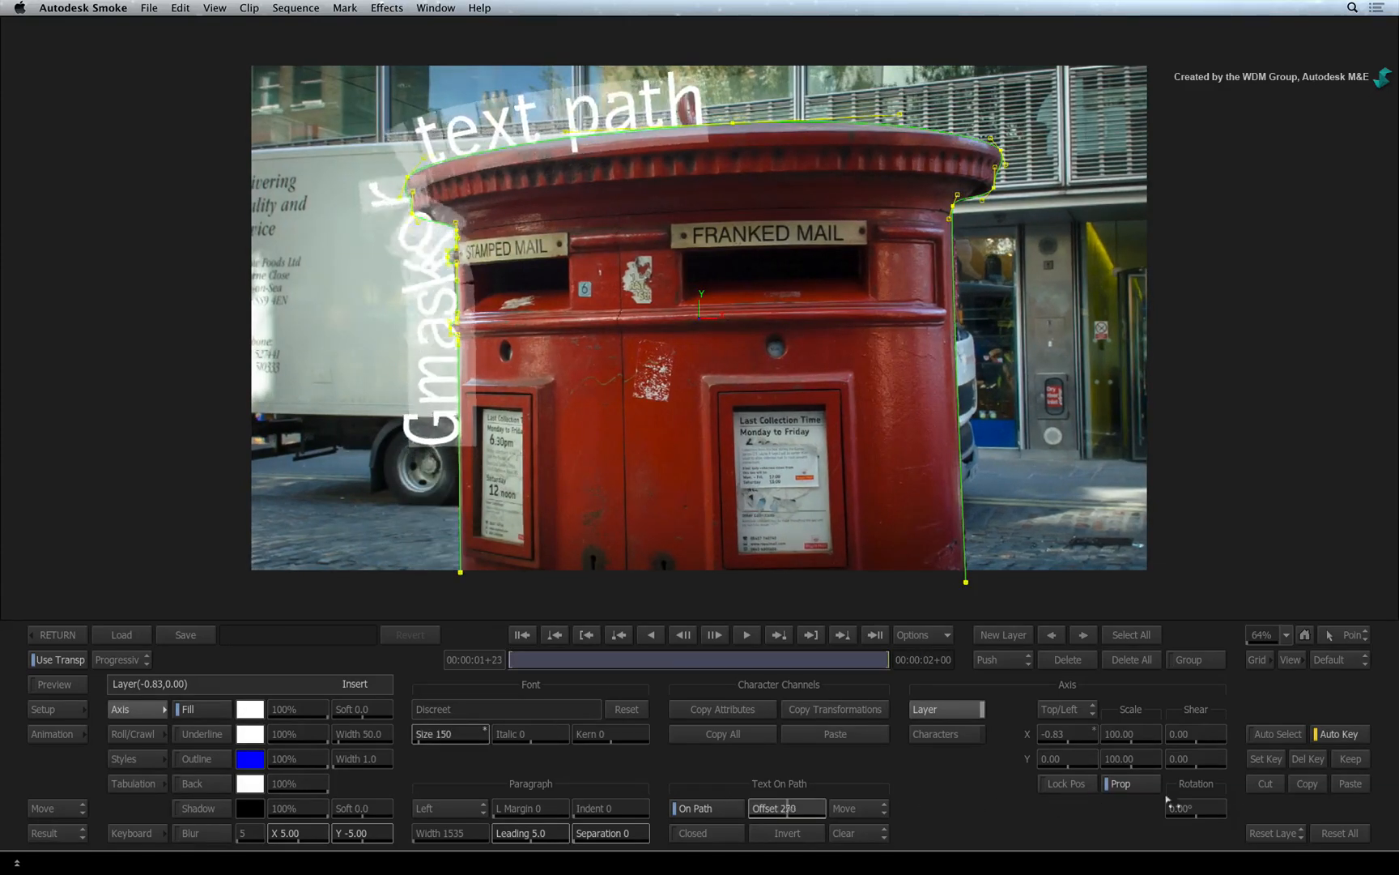
- Enter a much larger Text On Path Offset so the text slides down the postbox's right side
{"action": "triple_click", "coordinate": [785, 808]}
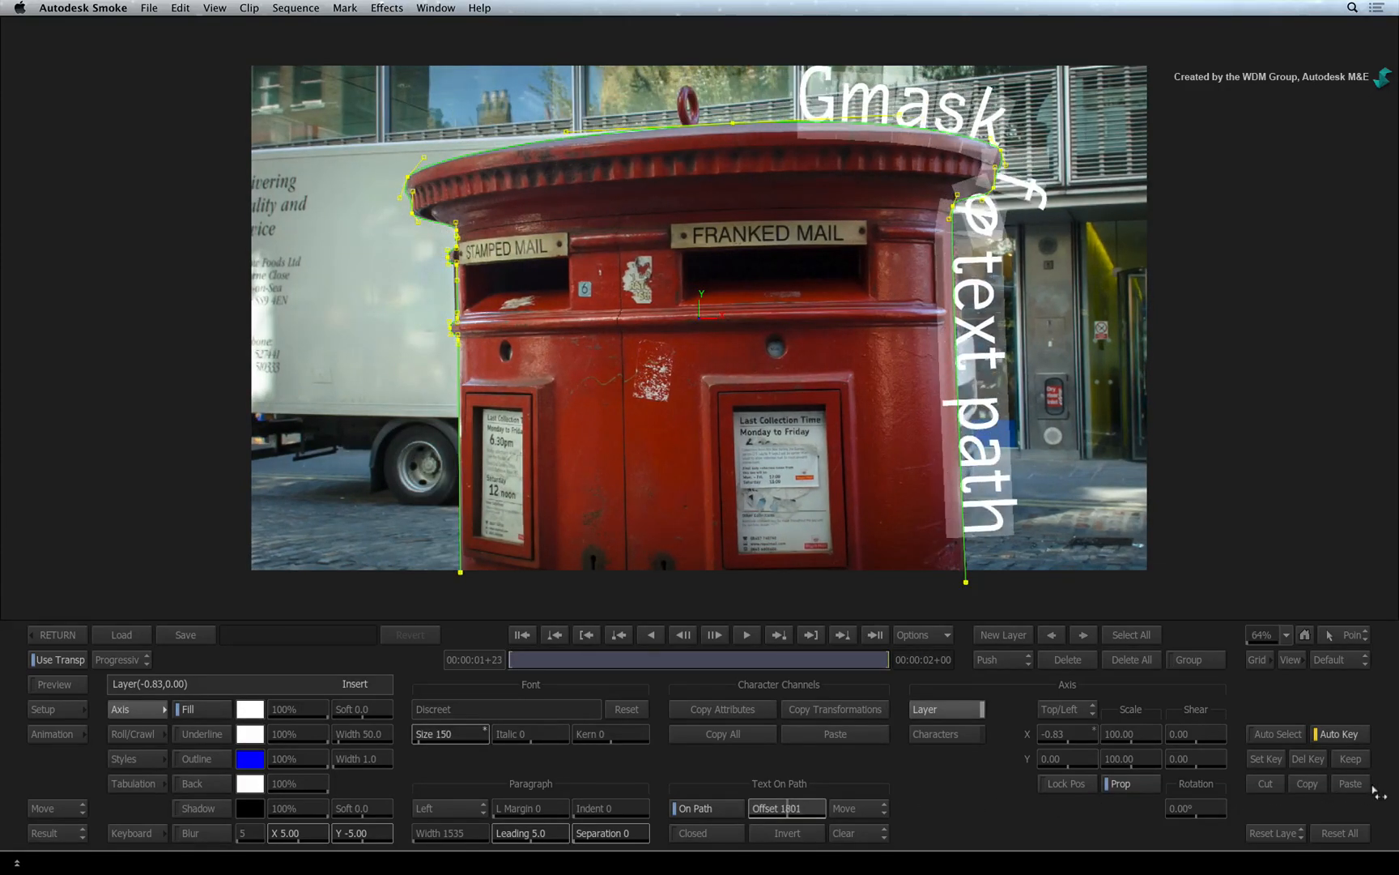